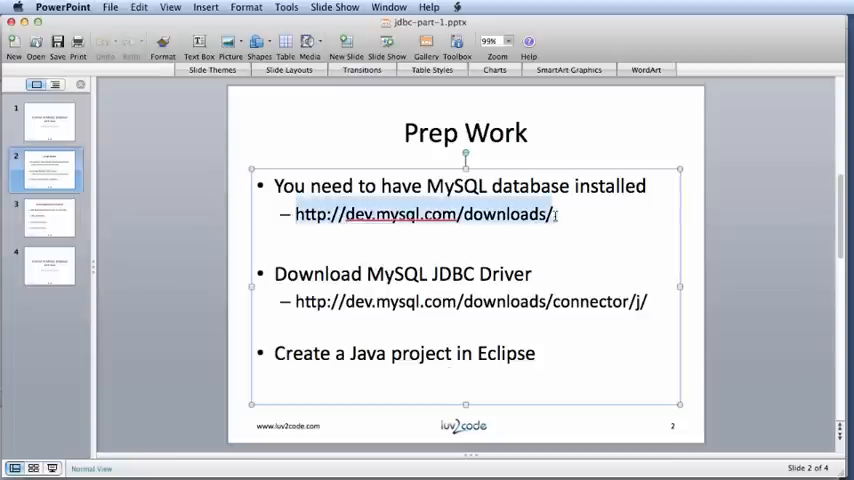
- Highlight the MySQL database and JDBC driver download addresses on the page
{"action": "left_click", "coordinate": [745, 363]}
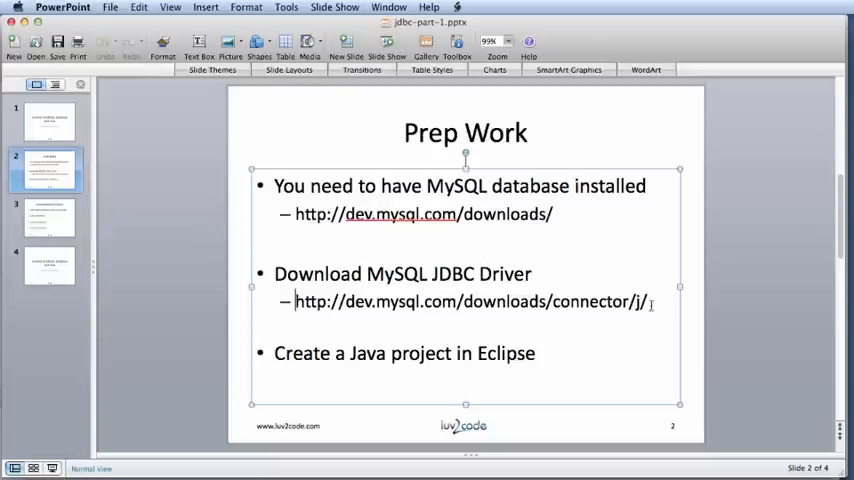
{"action": "left_click_drag", "start_coordinate": [295, 301], "coordinate": [646, 301]}
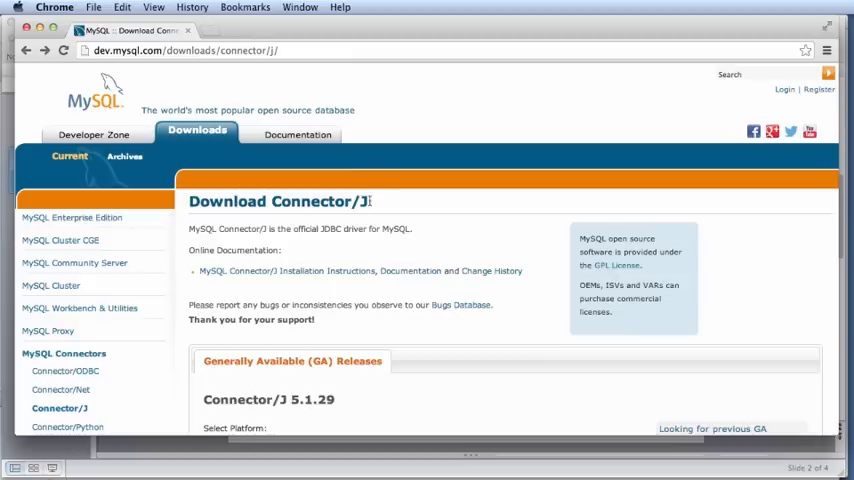
{"action": "mouse_move", "coordinate": [380, 244]}
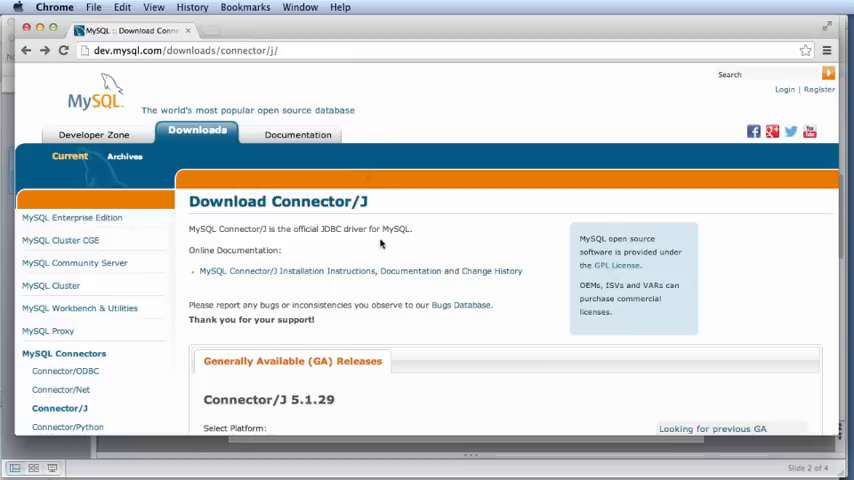
{"action": "scroll", "scroll_direction": "down", "scroll_amount": 3}
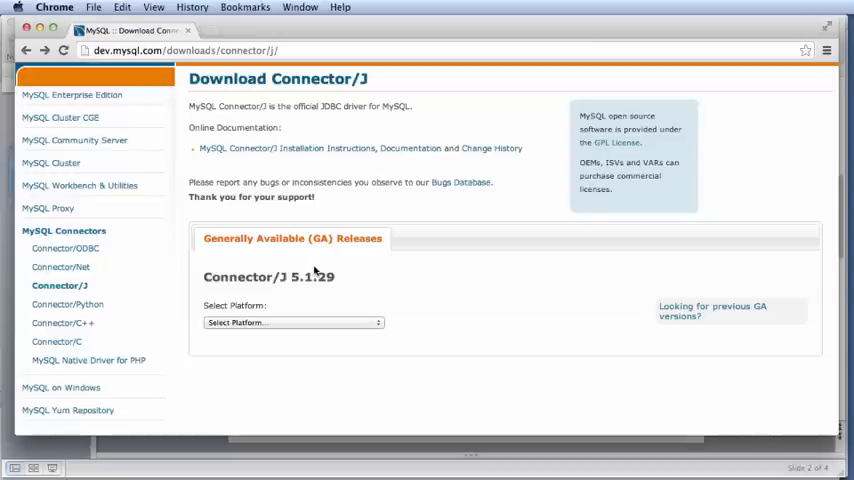
- Download the Platform Independent Connector/J ZIP, skipping login with 'No thanks, just start my download.'
{"action": "left_click", "coordinate": [293, 322]}
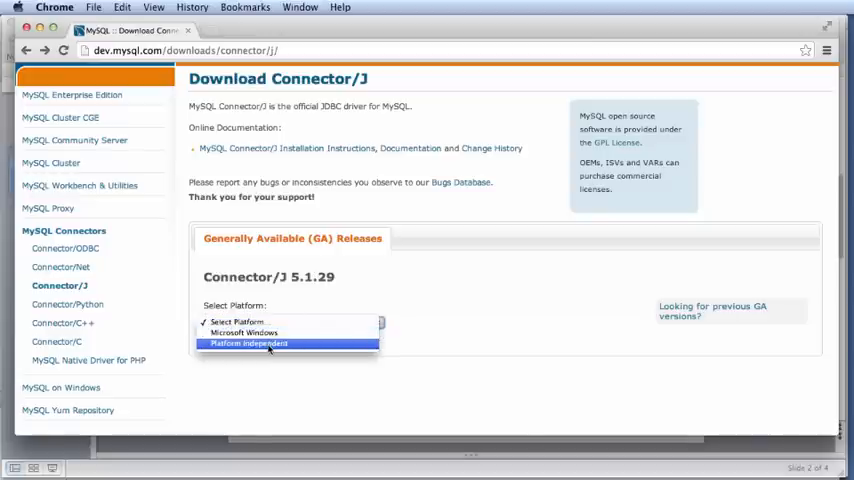
{"action": "left_click", "coordinate": [248, 343]}
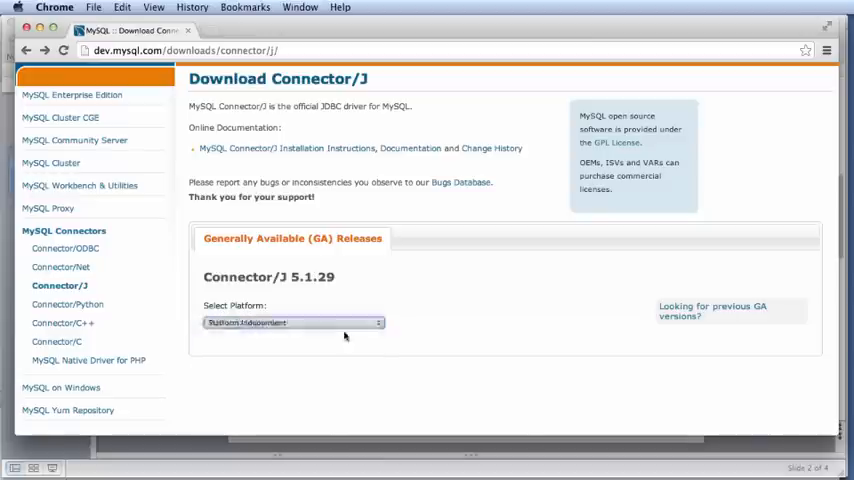
{"action": "scroll", "scroll_direction": "down", "scroll_amount": 3}
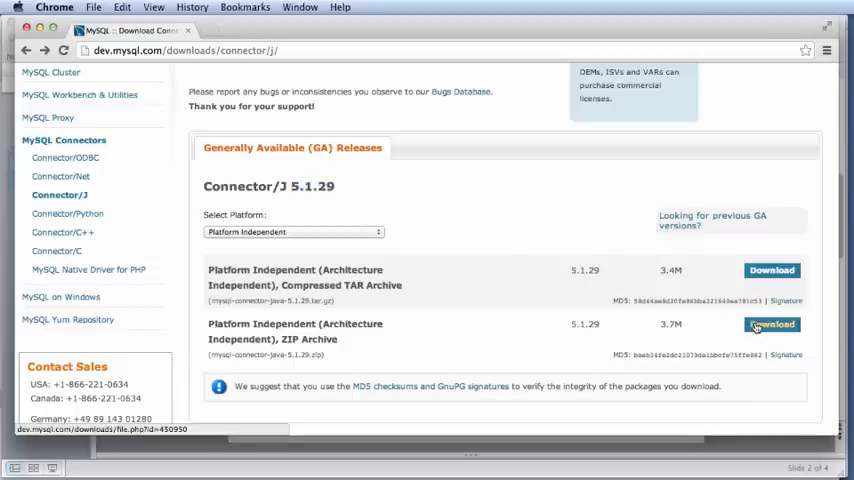
{"action": "left_click", "coordinate": [771, 324]}
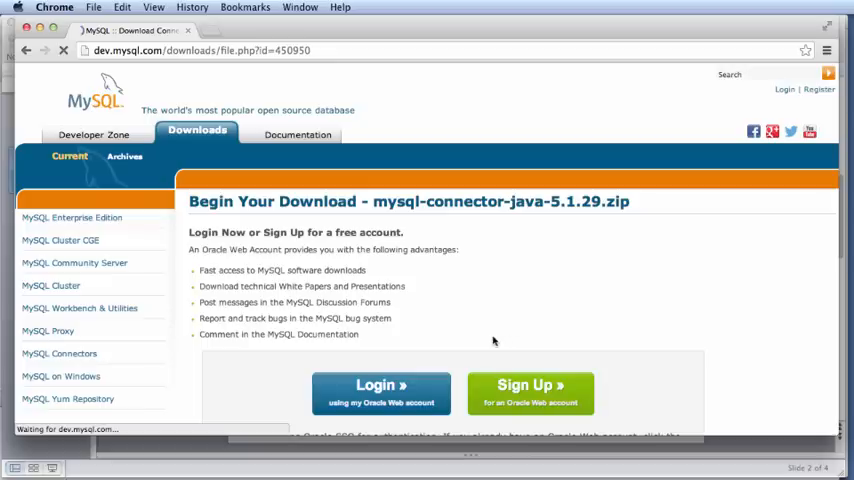
{"action": "scroll", "scroll_direction": "down", "scroll_amount": 3}
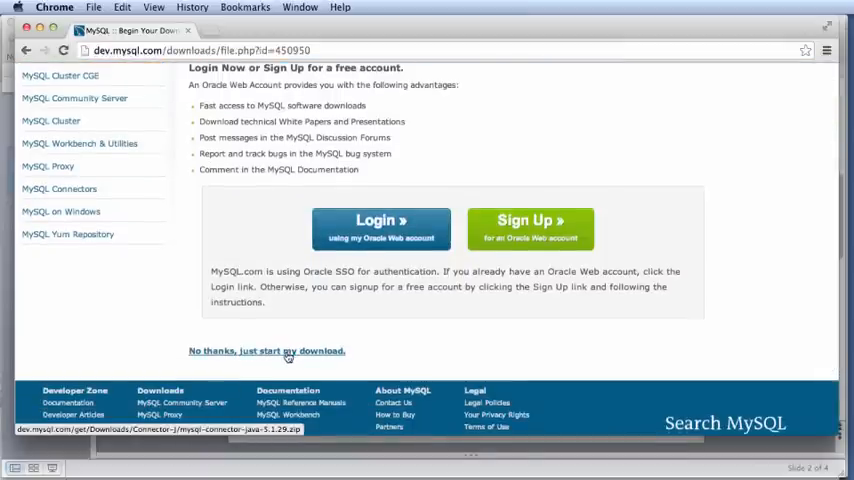
{"action": "left_click", "coordinate": [267, 350]}
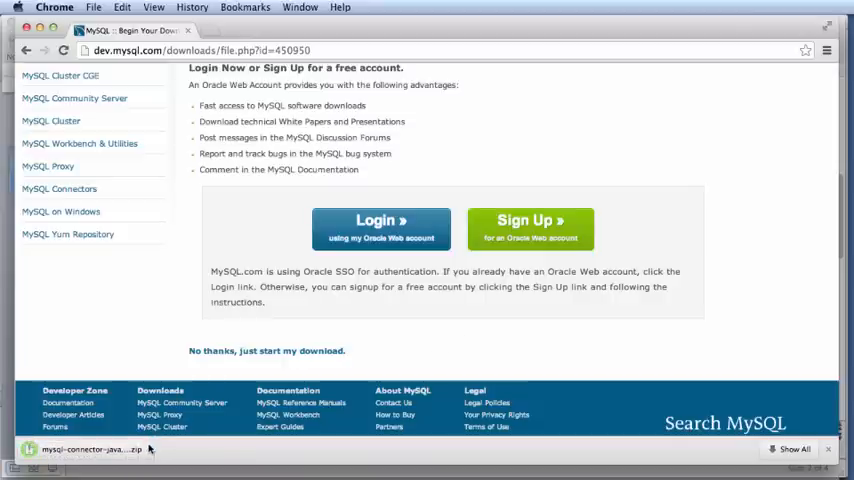
{"action": "left_click", "coordinate": [90, 448]}
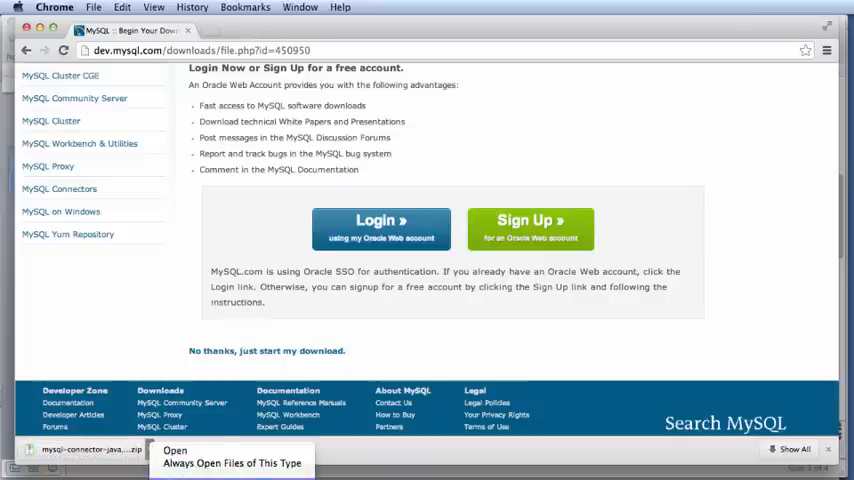
- Extract the Connector/J ZIP in Downloads and select mysql-connector-java-5.1.29-bin.jar
{"action": "left_click", "coordinate": [175, 450]}
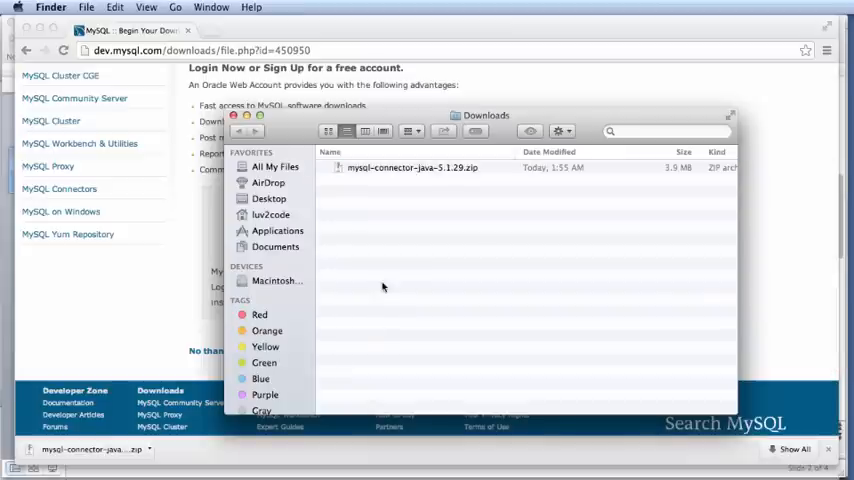
{"action": "double_click", "coordinate": [412, 167]}
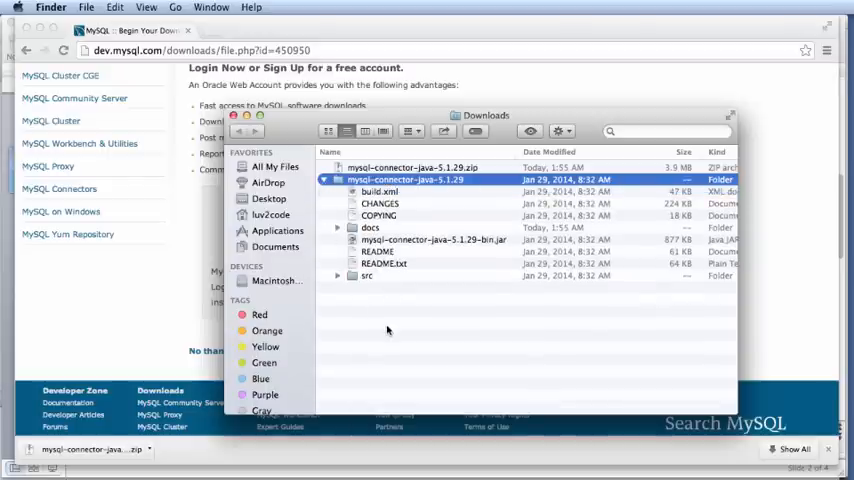
{"action": "left_click", "coordinate": [435, 239]}
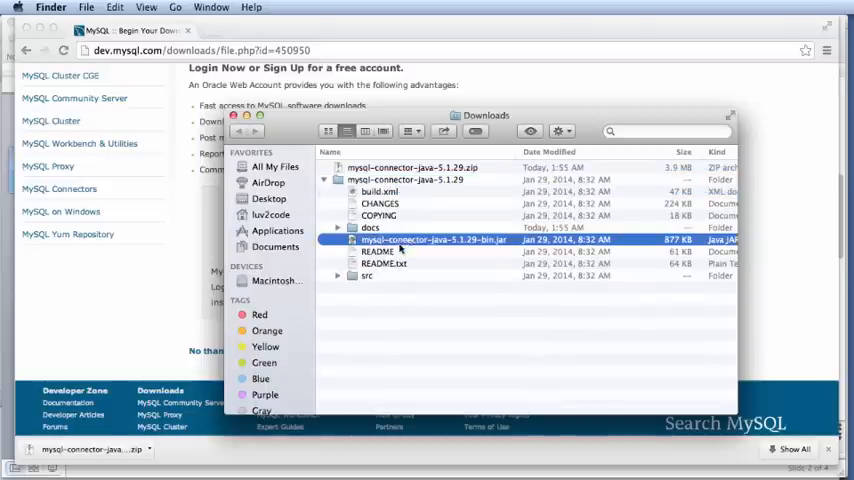
{"action": "mouse_move", "coordinate": [385, 358]}
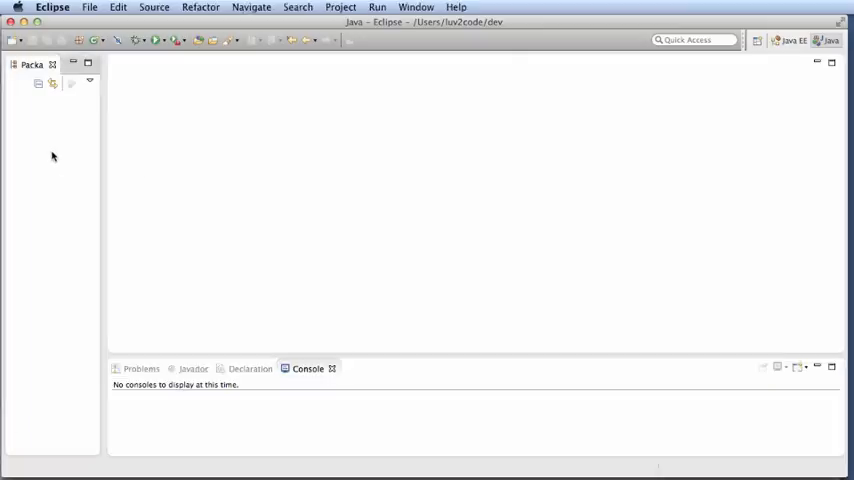
- Create a Java project named 'jdbcdemo' from the File > New menu
{"action": "left_click", "coordinate": [89, 7]}
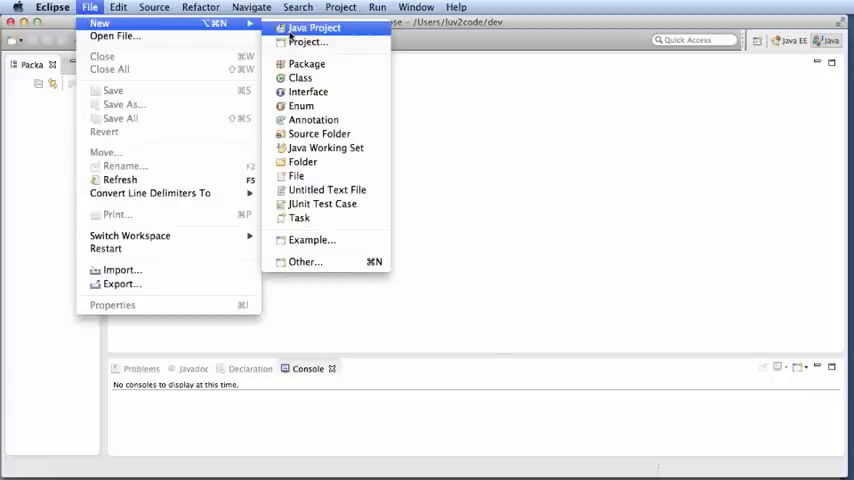
{"action": "left_click", "coordinate": [314, 27]}
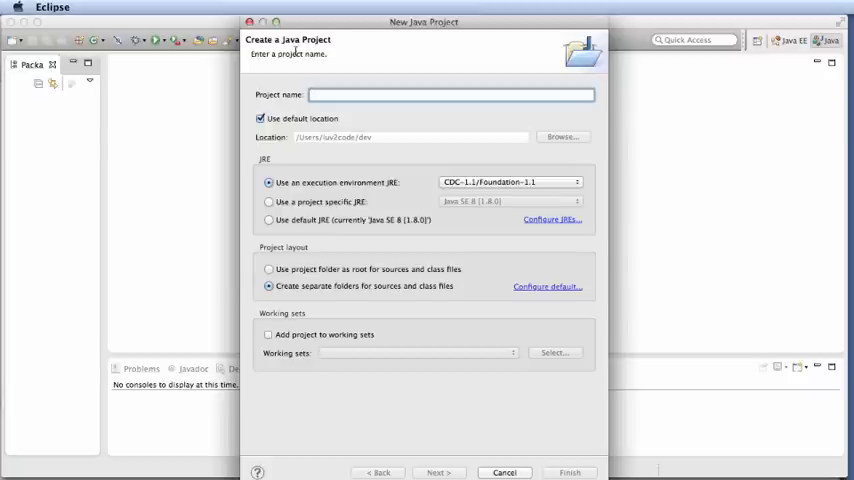
{"action": "type", "text": "jdbe"}
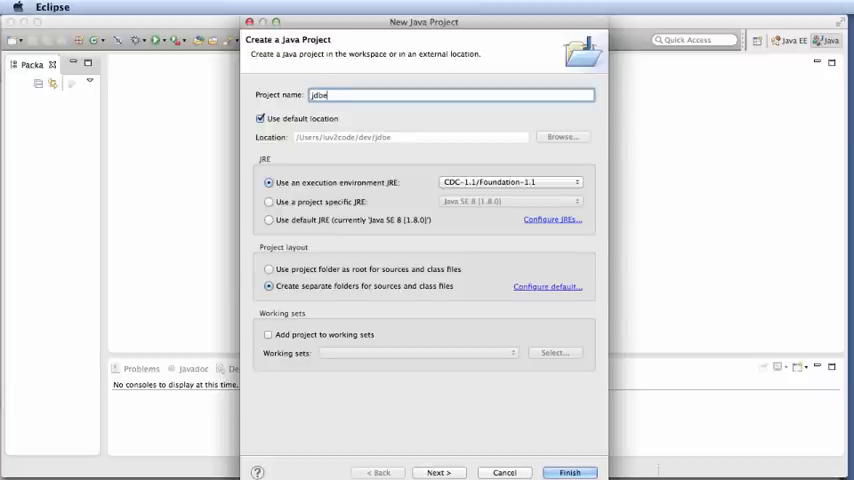
{"action": "type", "text": "demo"}
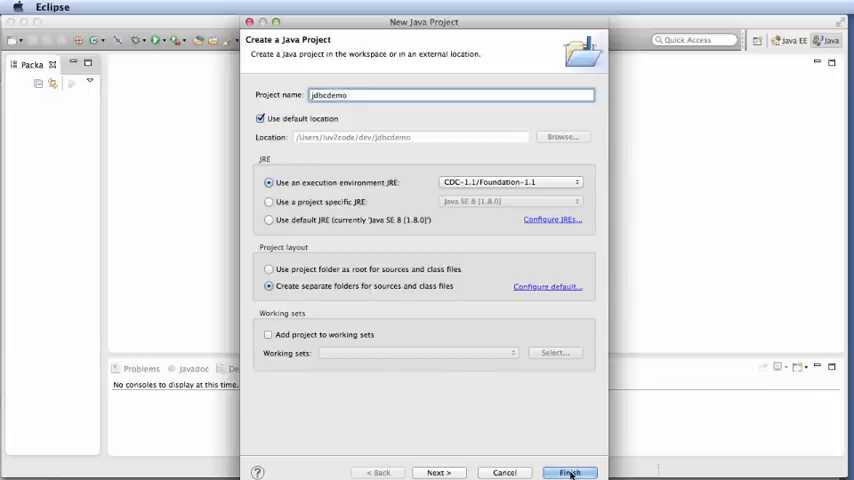
{"action": "left_click", "coordinate": [569, 472]}
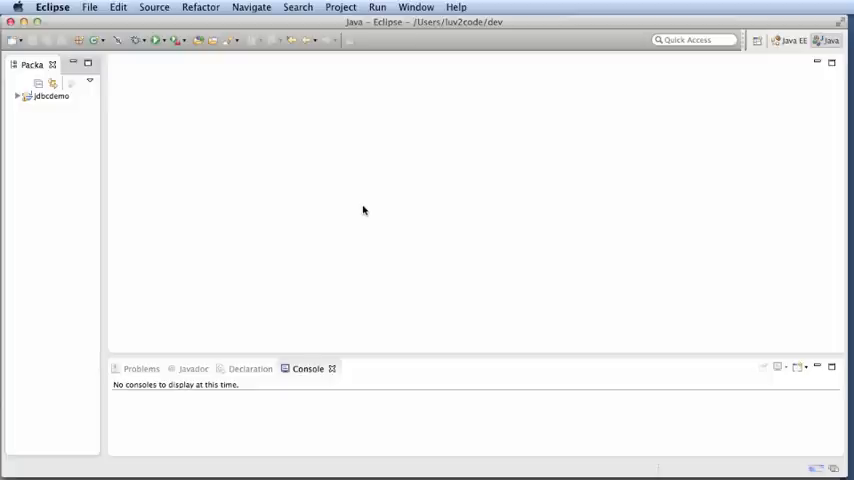
- Add a Driver class with a main method stub to the jdbcdemo package in src
{"action": "right_click", "coordinate": [50, 96]}
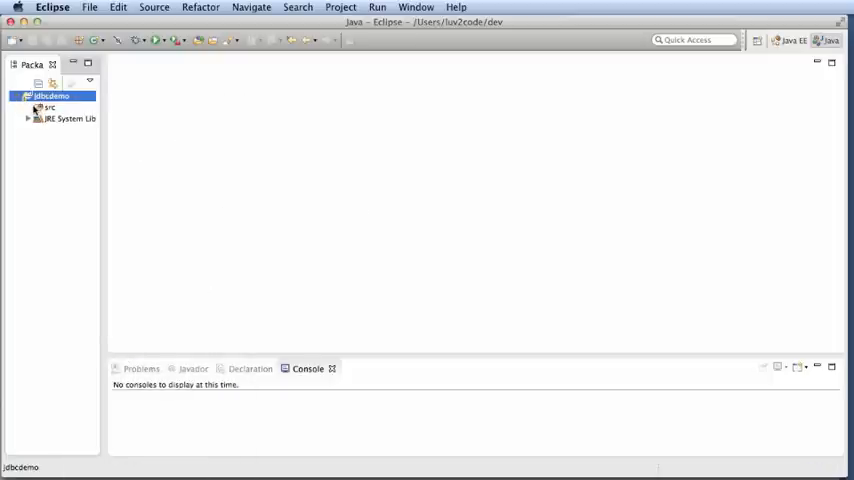
{"action": "right_click", "coordinate": [50, 95]}
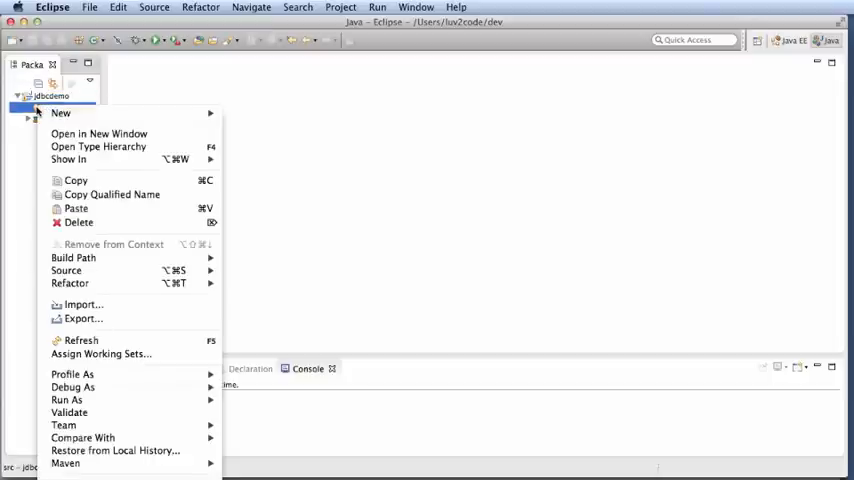
{"action": "left_click", "coordinate": [61, 113]}
{"action": "type", "text": "Driver"}
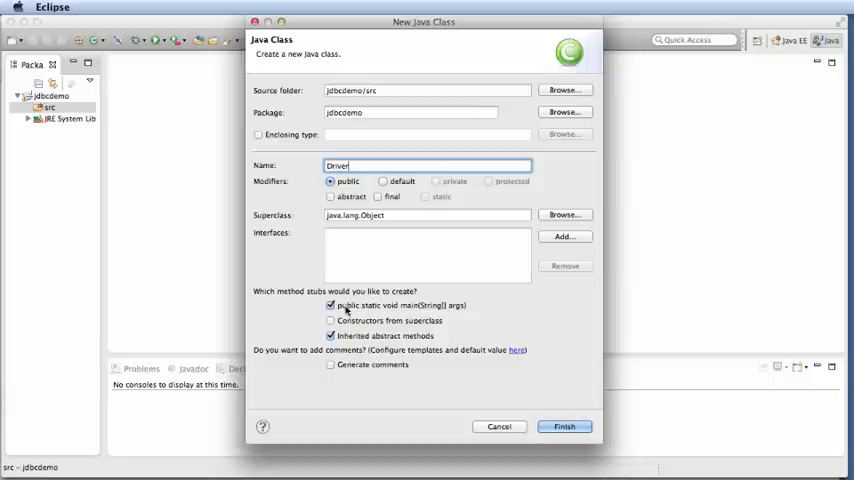
{"action": "left_click", "coordinate": [563, 426]}
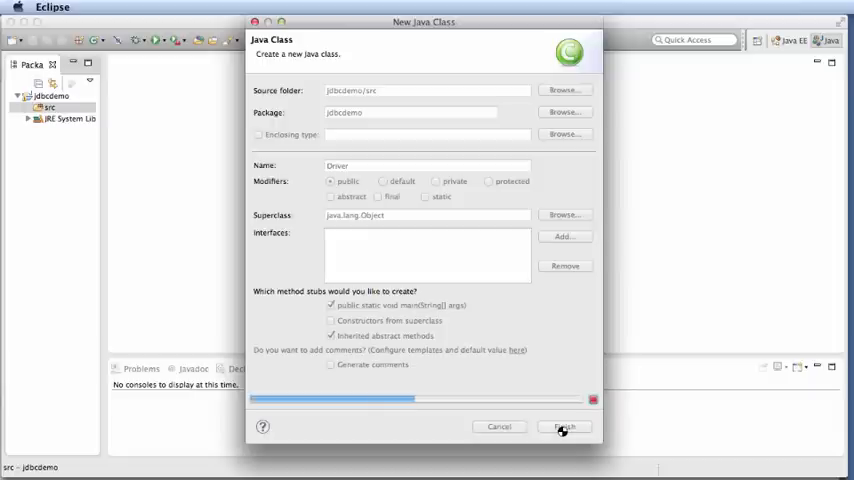
{"action": "left_click", "coordinate": [564, 427]}
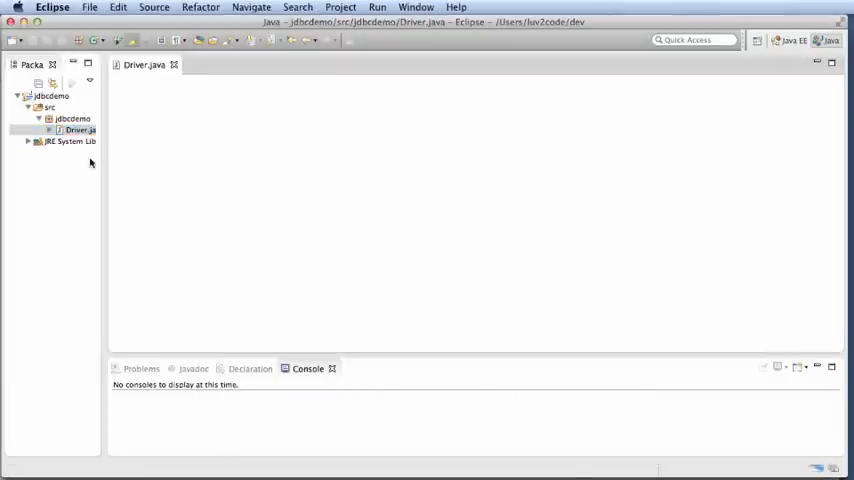
- Open Driver.java from the Package Explorer in the editor
{"action": "double_click", "coordinate": [79, 130]}
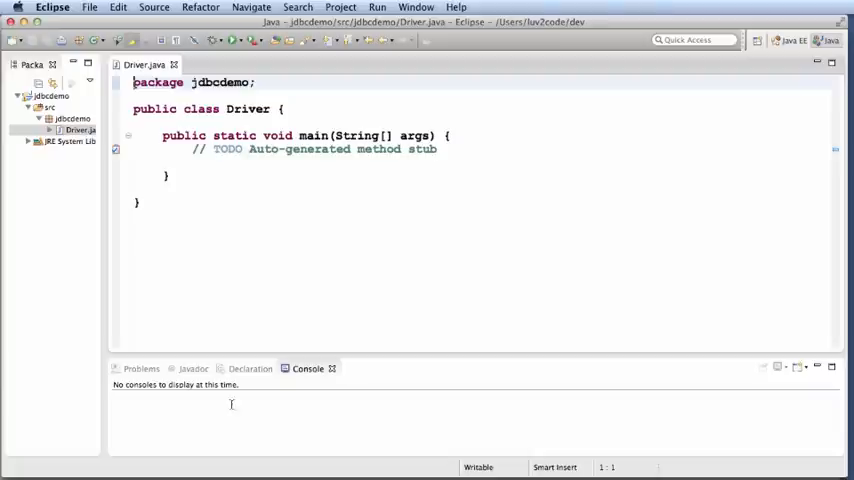
- Create a folder named 'lib' inside the jdbcdemo project
{"action": "left_click", "coordinate": [55, 95]}
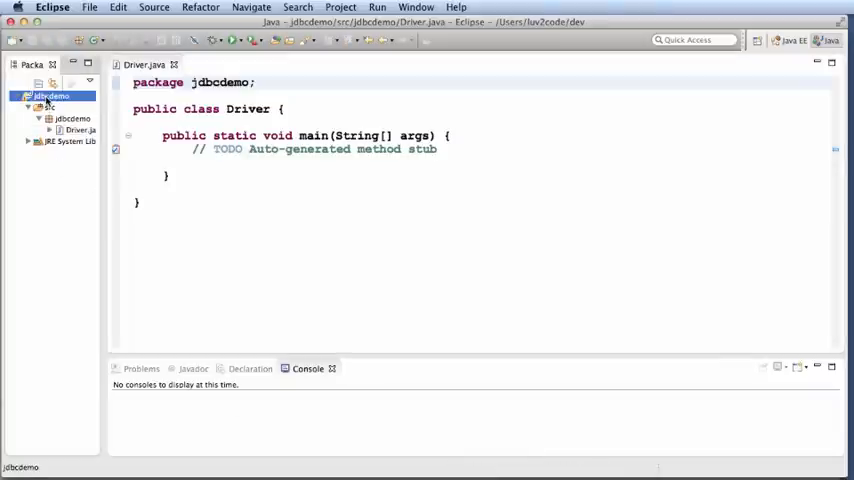
{"action": "right_click", "coordinate": [45, 95]}
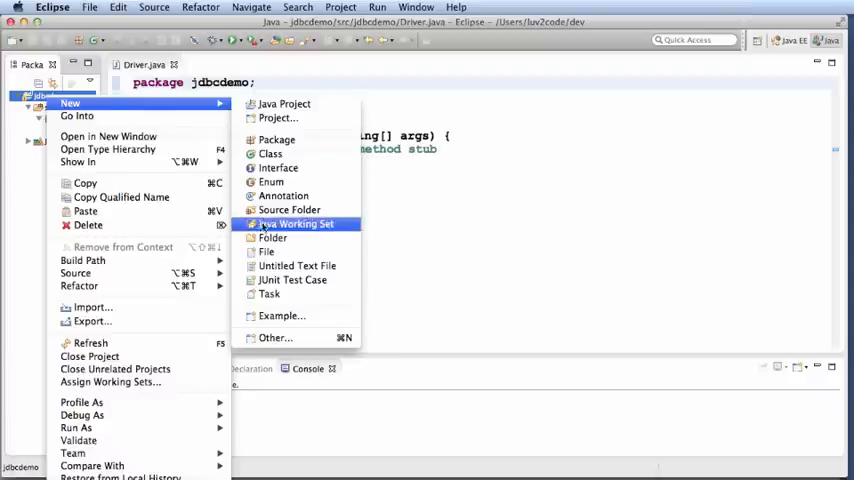
{"action": "left_click", "coordinate": [272, 237]}
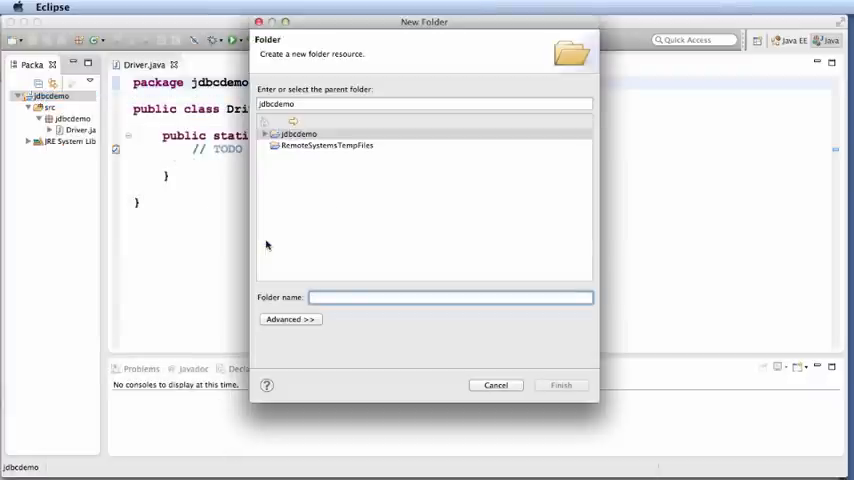
{"action": "type", "text": "lib"}
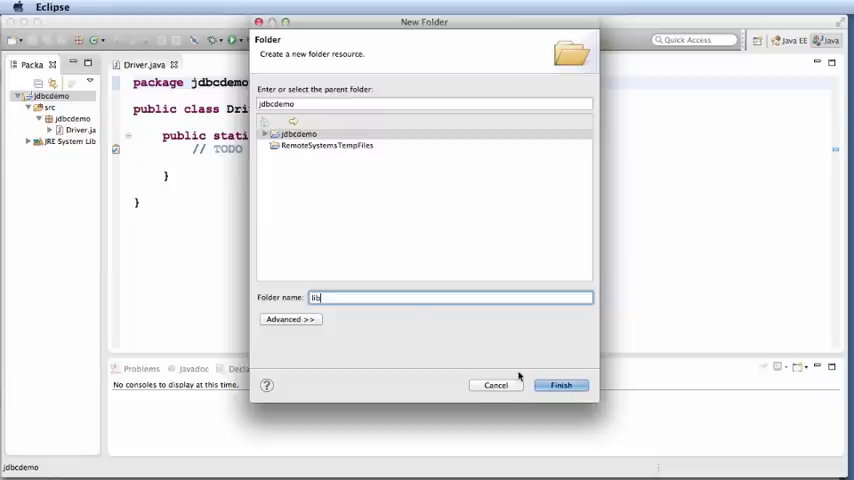
{"action": "left_click", "coordinate": [560, 385]}
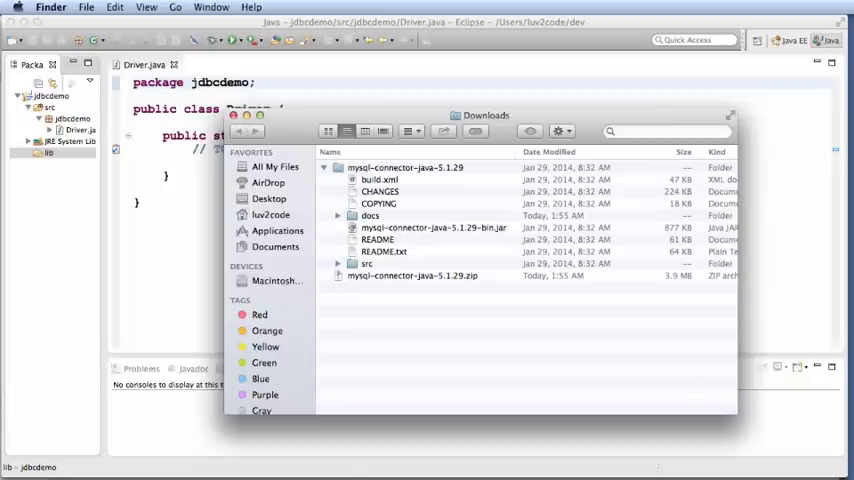
{"action": "mouse_move", "coordinate": [392, 231]}
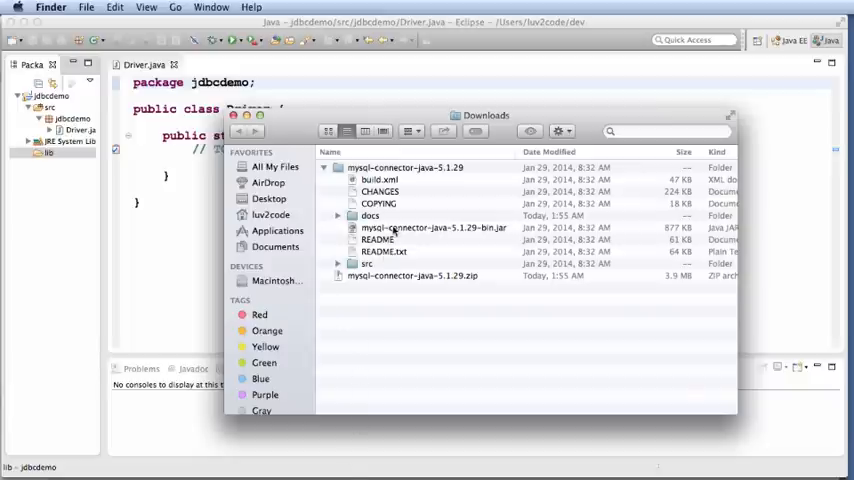
- Copy mysql-connector-java-5.1.29-bin.jar from Finder into the project's lib folder
{"action": "left_click", "coordinate": [434, 227]}
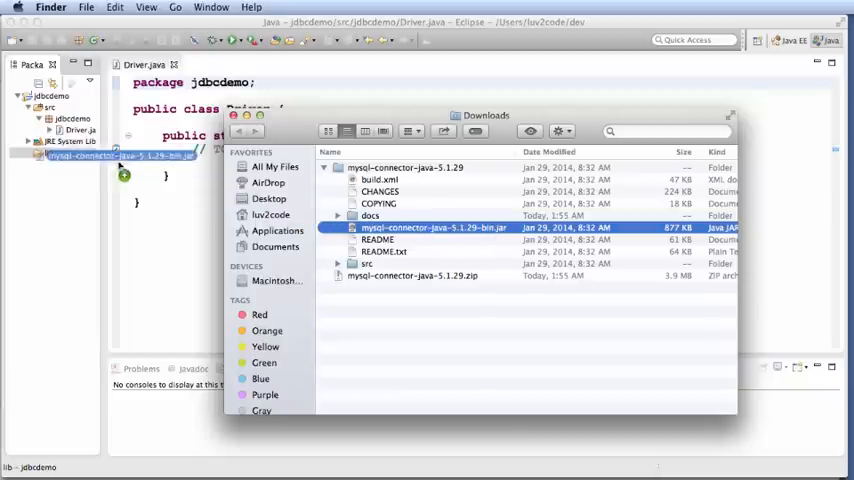
{"action": "left_click_drag", "start_coordinate": [130, 155], "coordinate": [48, 155]}
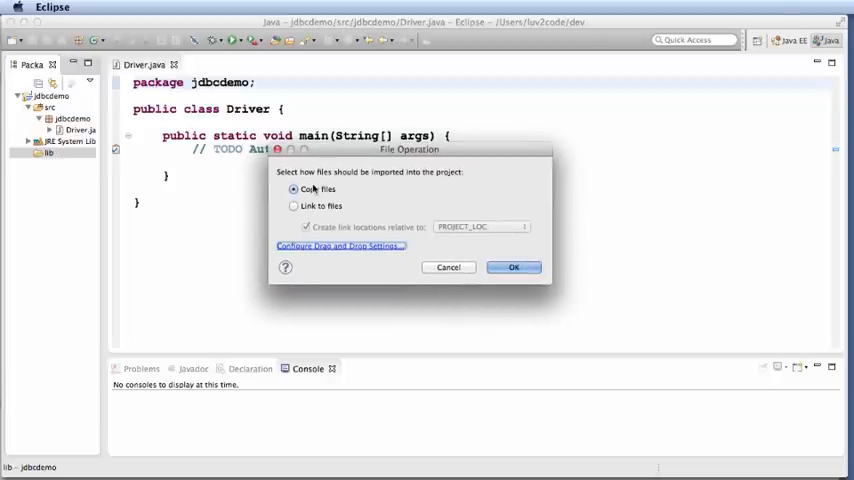
{"action": "left_click", "coordinate": [513, 267]}
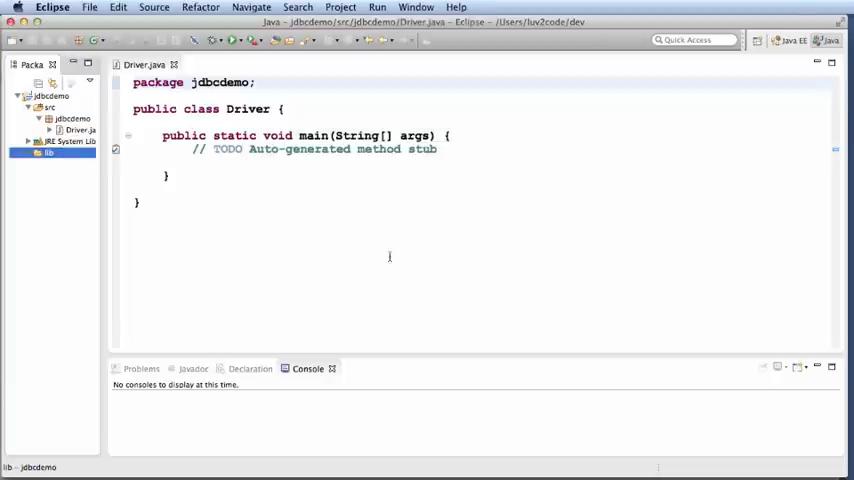
- Add lib/mysql-connector-java-5.1.29-bin.jar to jdbcdemo's Java Build Path libraries
{"action": "left_click", "coordinate": [50, 96]}
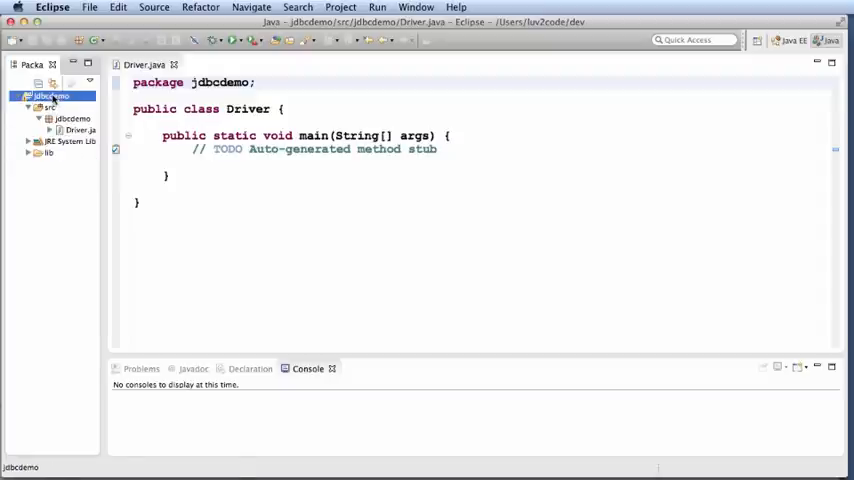
{"action": "right_click", "coordinate": [45, 96]}
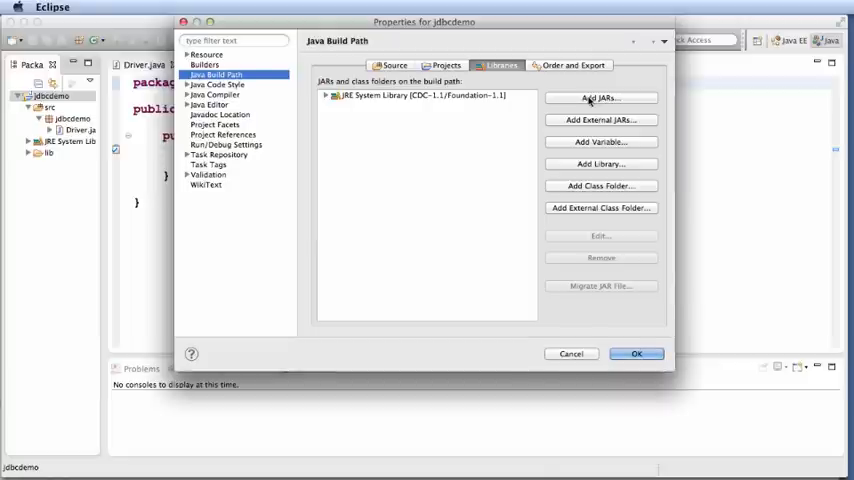
{"action": "left_click", "coordinate": [600, 97]}
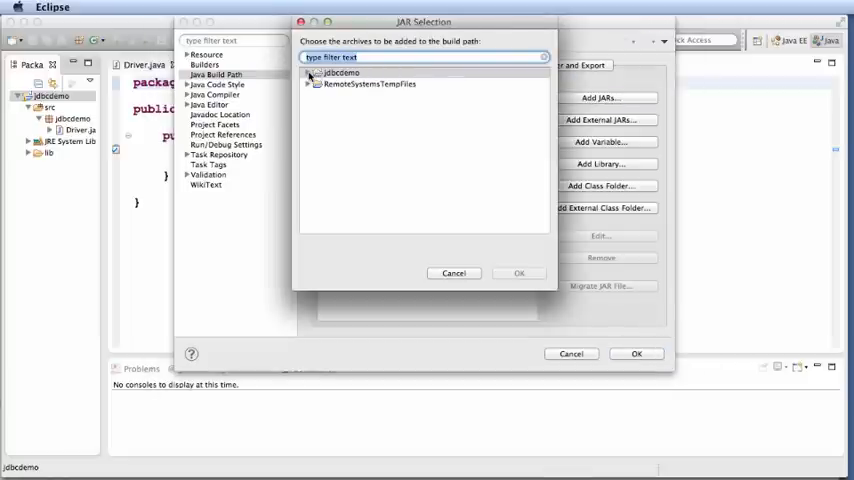
{"action": "left_click", "coordinate": [309, 72]}
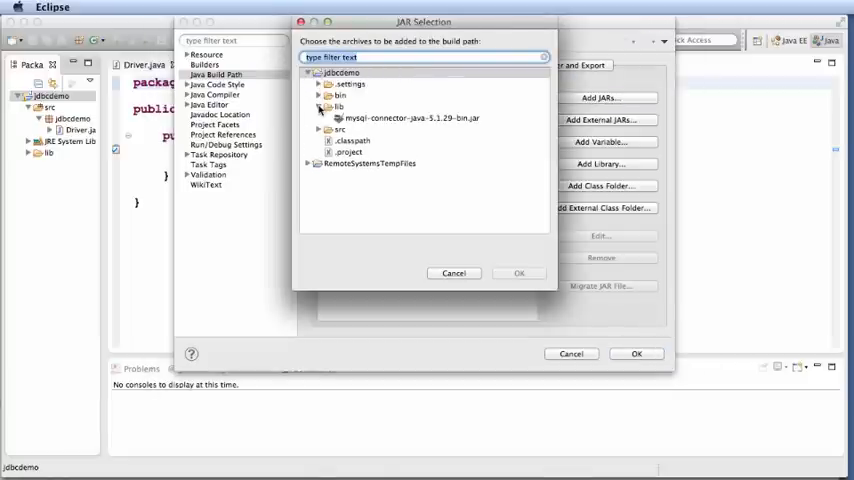
{"action": "left_click", "coordinate": [411, 118]}
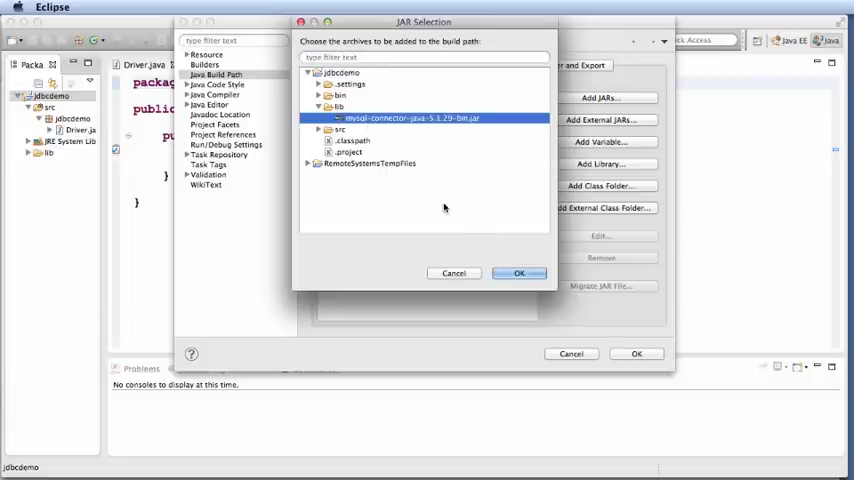
{"action": "left_click", "coordinate": [519, 273]}
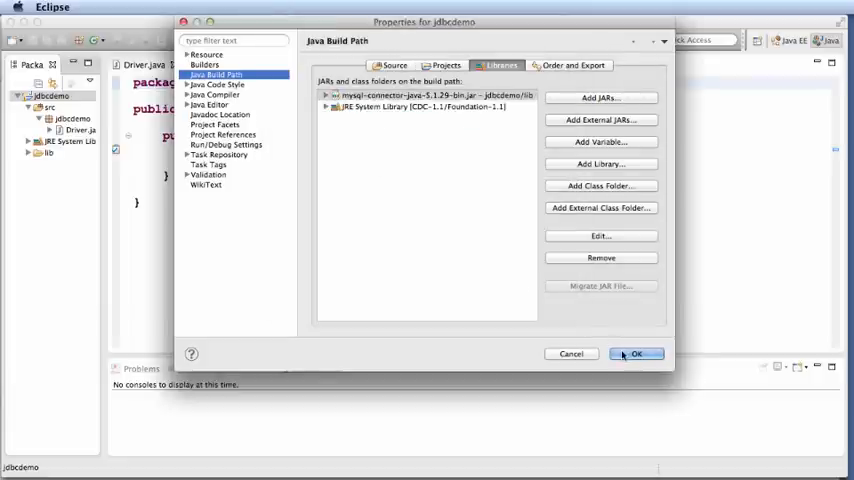
{"action": "left_click", "coordinate": [636, 353]}
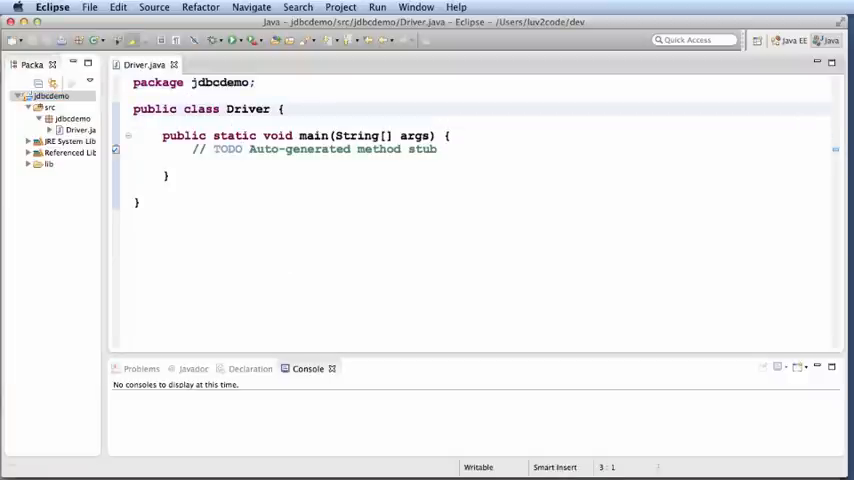
- Import java.sql.* and wrap main in try/catch (Exception exc) calling exc.printStackTrace()
{"action": "type", "text": "import java.sql."}
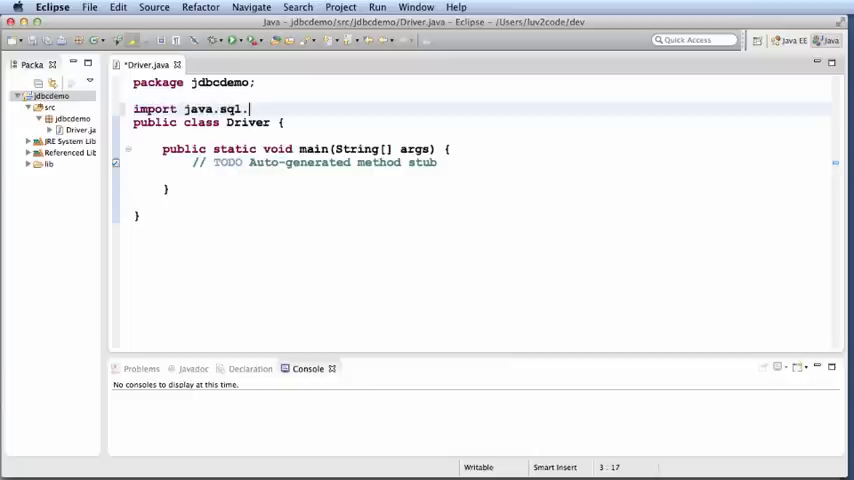
{"action": "type", "text": "*;abstract"}
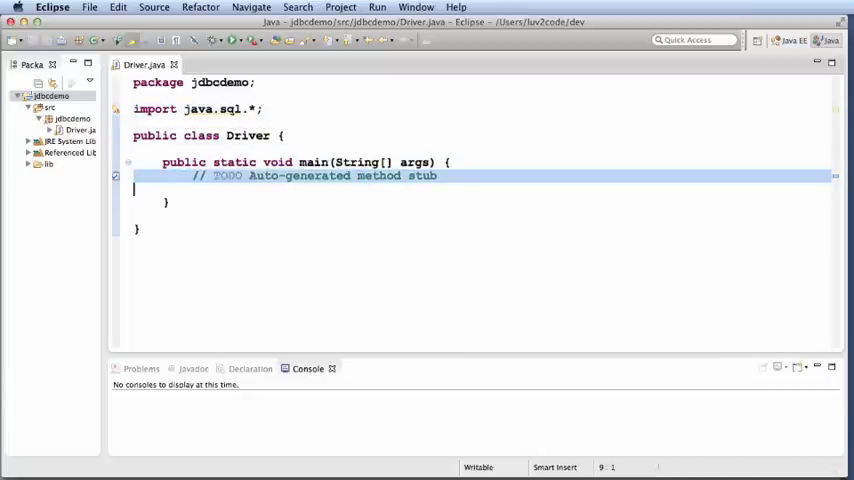
{"action": "type", "text": "try {"}
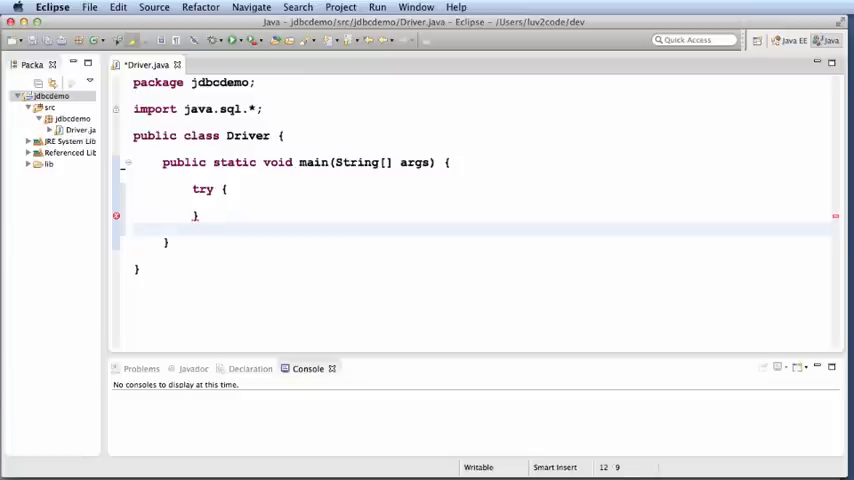
{"action": "type", "text": "catch (Exceptions exc"}
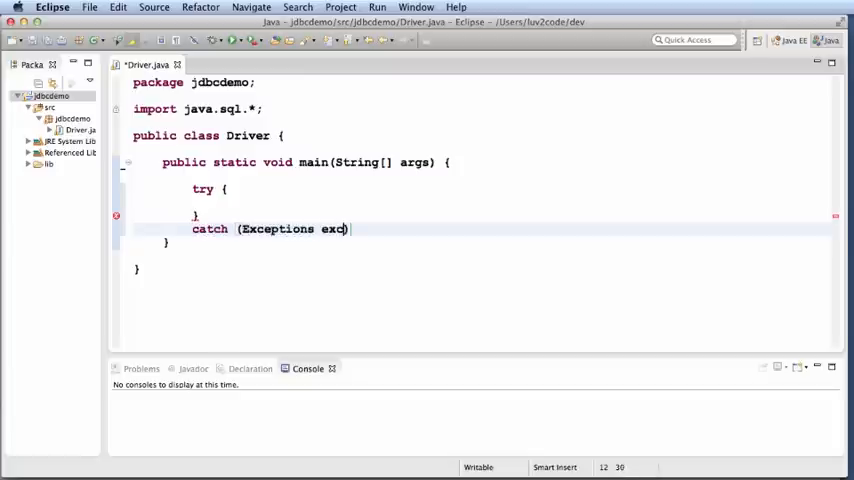
{"action": "type", "text": "{"}
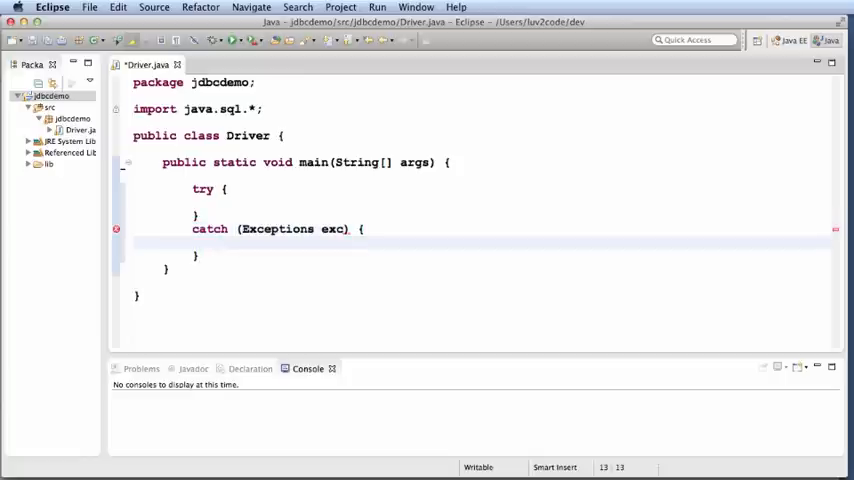
{"action": "type", "text": "exc."}
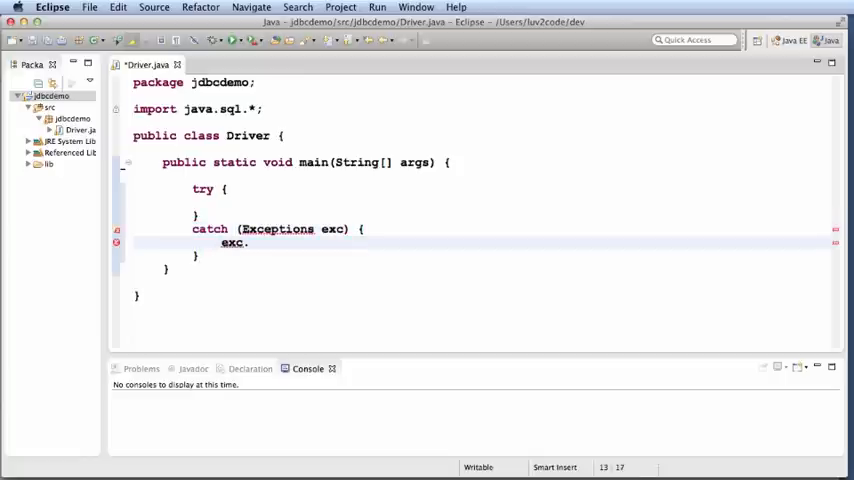
{"action": "left_click", "coordinate": [315, 229]}
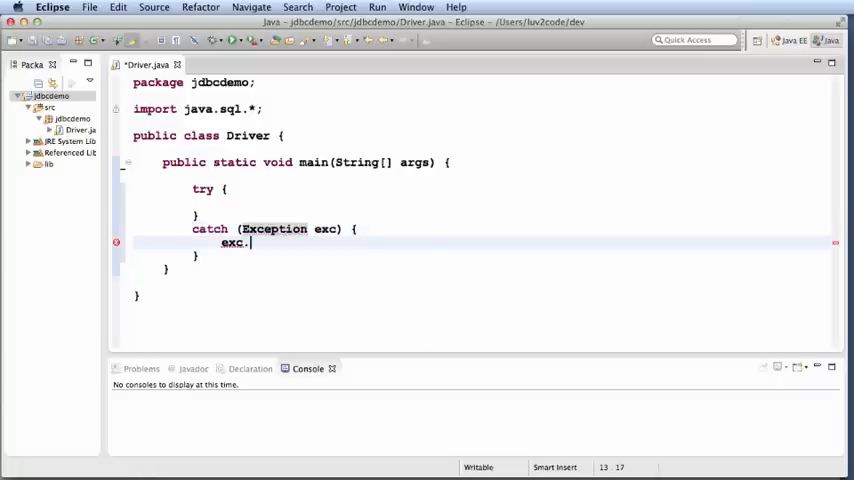
{"action": "type", "text": "printStackTrace();"}
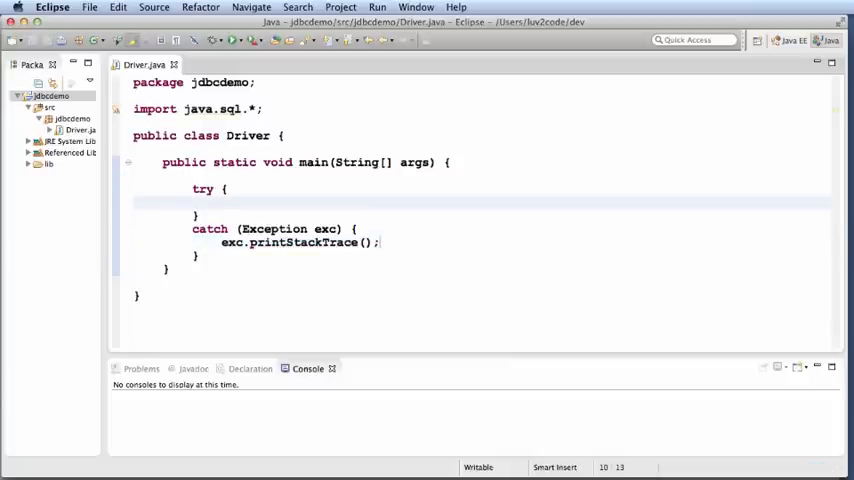
- Type comments: '1. Get a connection to database', '2. Create a statement', then start '3. Execute'
{"action": "type", "text": "//"}
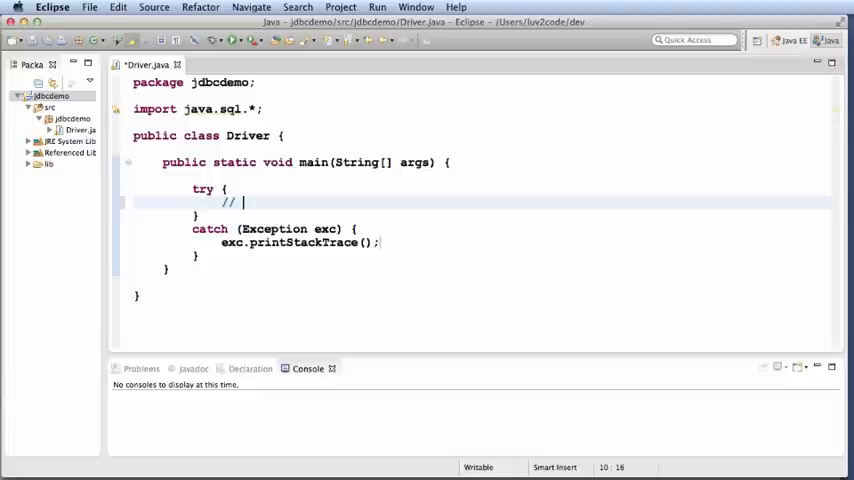
{"action": "mouse_move", "coordinate": [301, 204]}
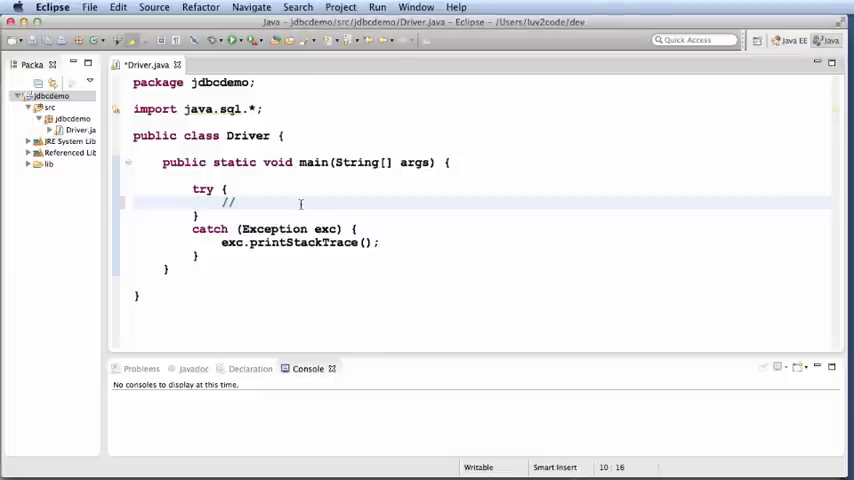
{"action": "type", "text": "1. Get a"}
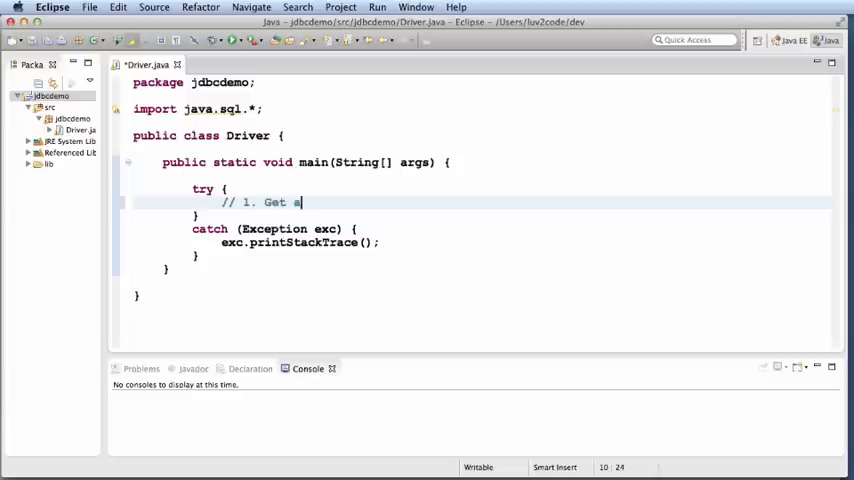
{"action": "type", "text": "connection to"}
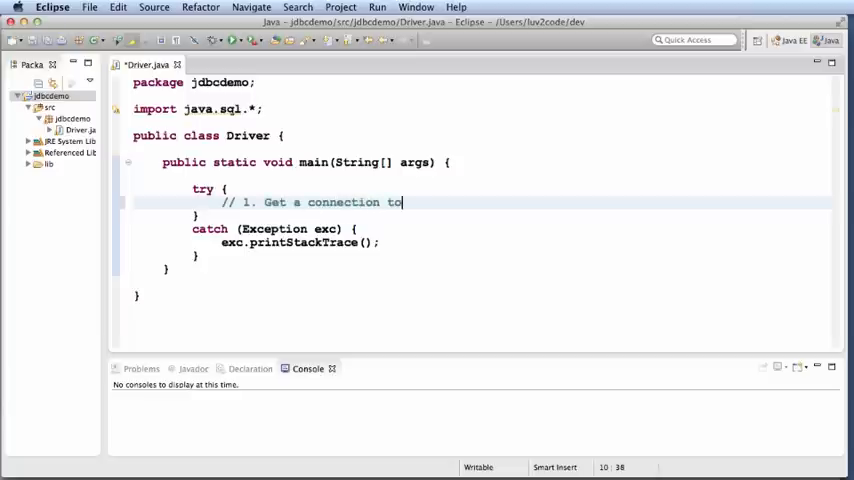
{"action": "type", "text": "database"}
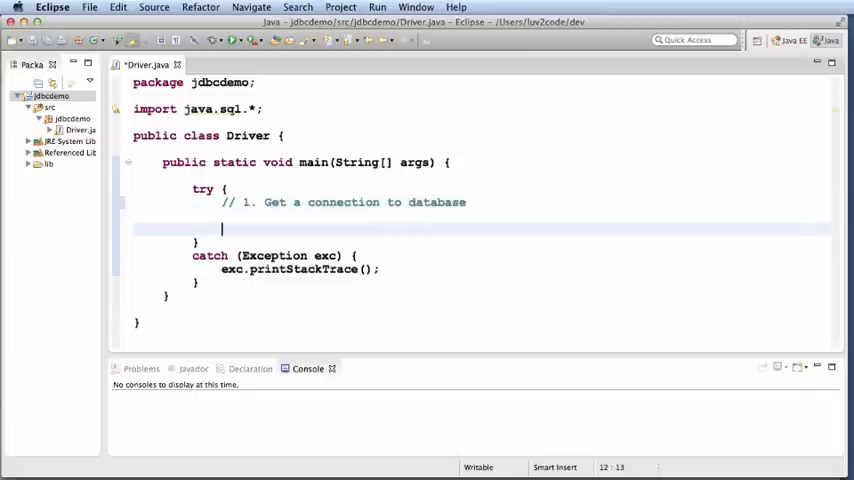
{"action": "type", "text": "// 2."}
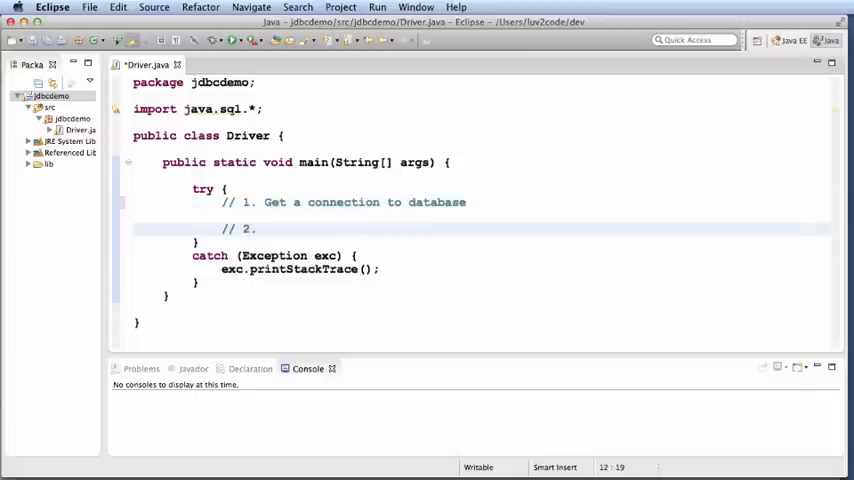
{"action": "type", "text": "Create a"}
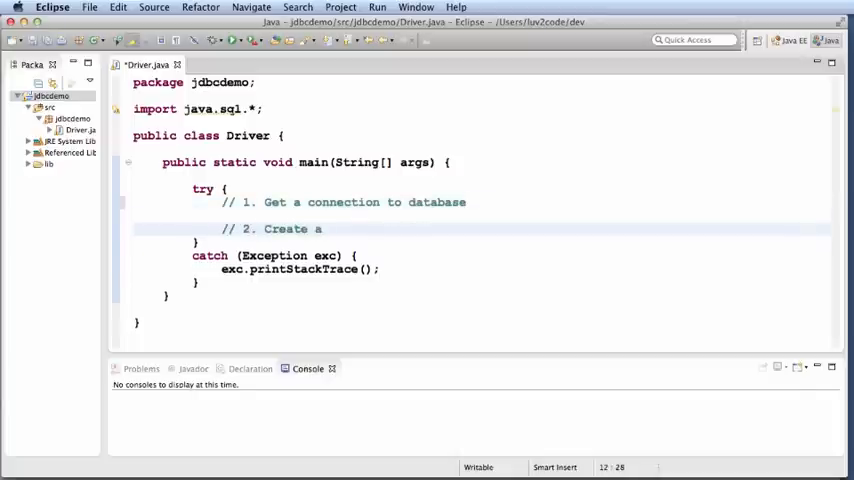
{"action": "type", "text": "statement"}
{"action": "type", "text": "// 3."}
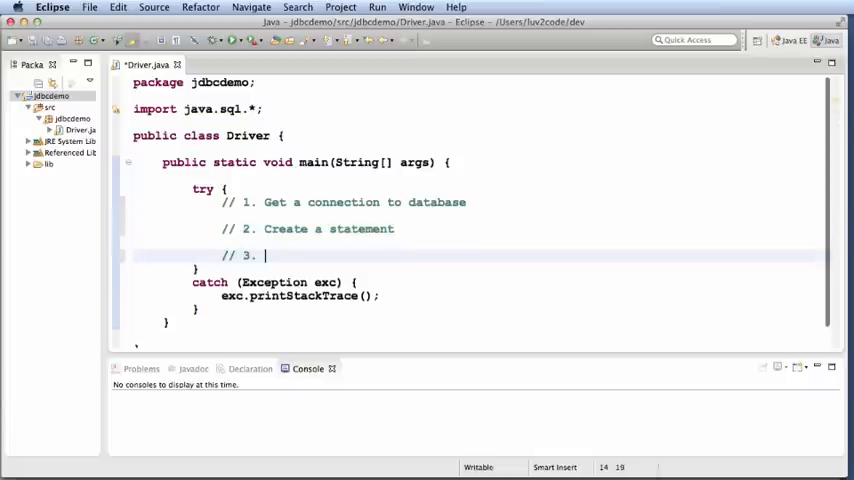
{"action": "type", "text": "Execute SQL query"}
{"action": "type", "text": "// 4. Process the result set"}
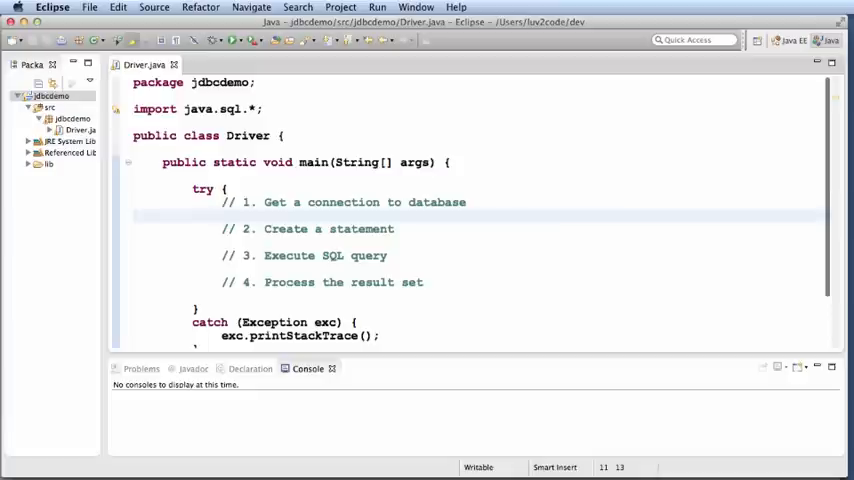
- Write Connection myConn = DriverManager.getConnection("jdbc:mysql://localhost:3306/demo" under comment 1
{"action": "type", "text": "Connection myc"}
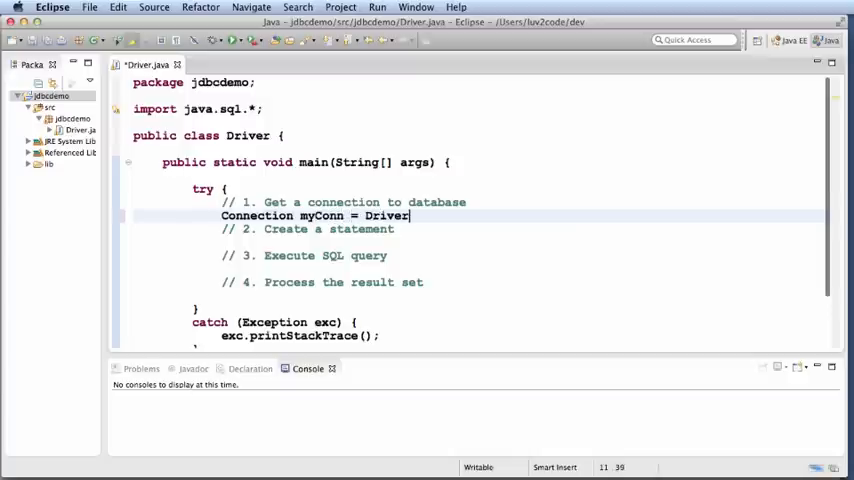
{"action": "type", "text": "Manager."}
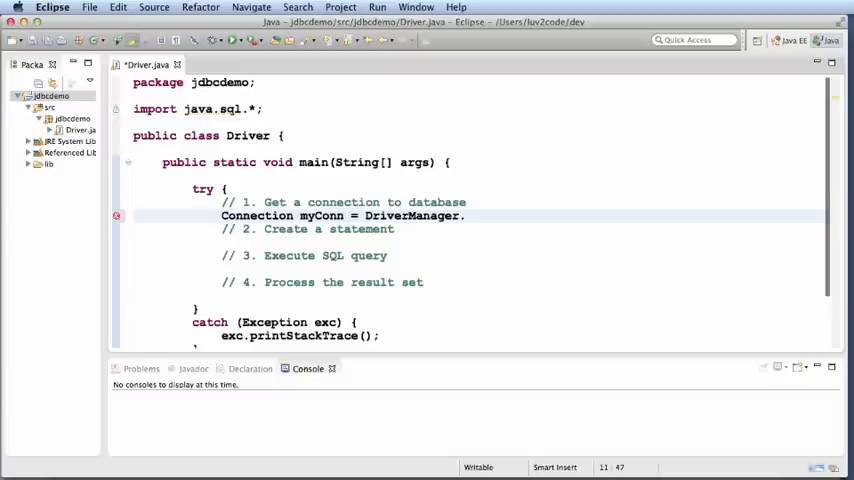
{"action": "type", "text": "getCon"}
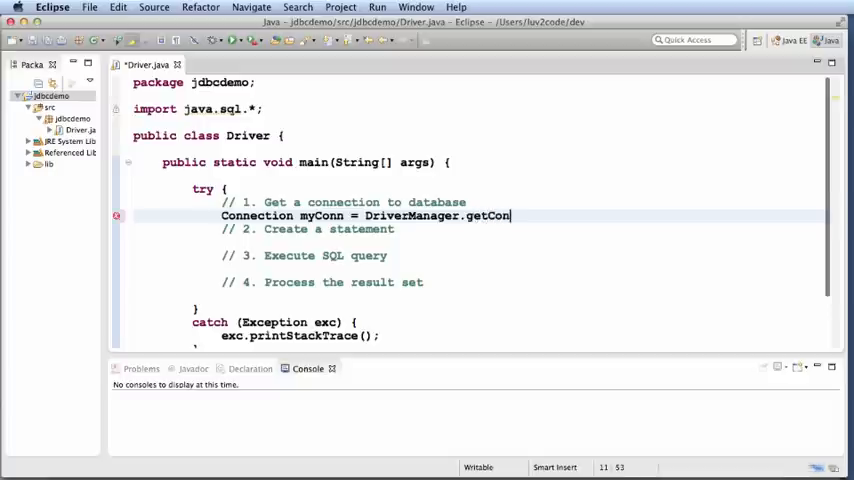
{"action": "type", "text": "nection(\""}
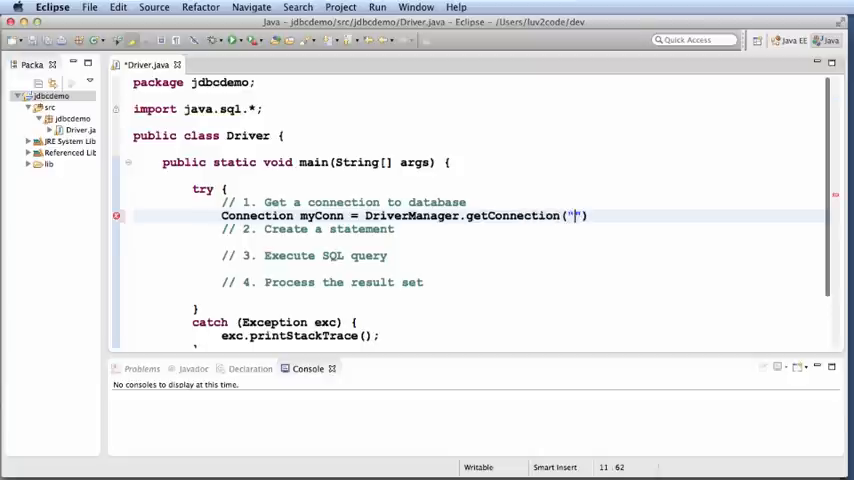
{"action": "type", "text": "jdbc:mysql:"}
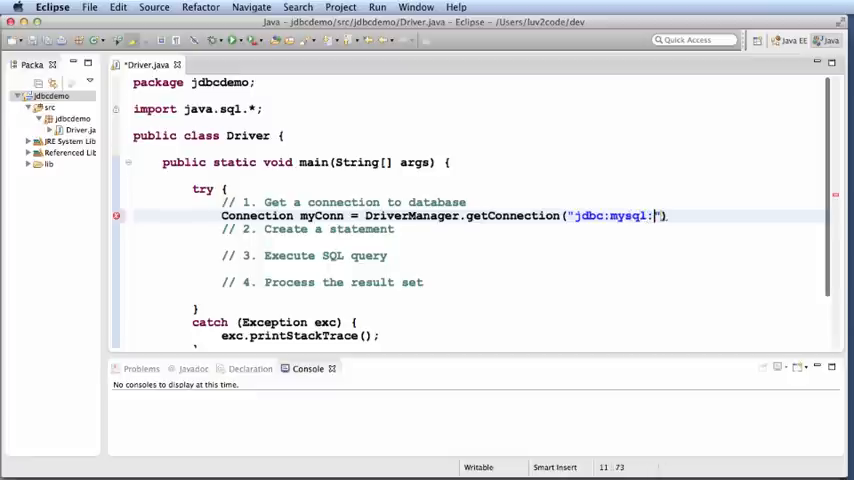
{"action": "type", "text": "//localhost"}
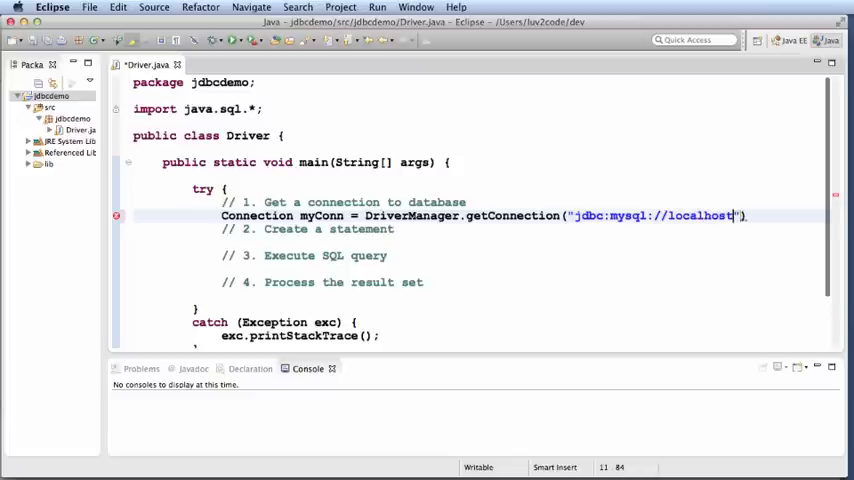
{"action": "type", "text": ":3306/"}
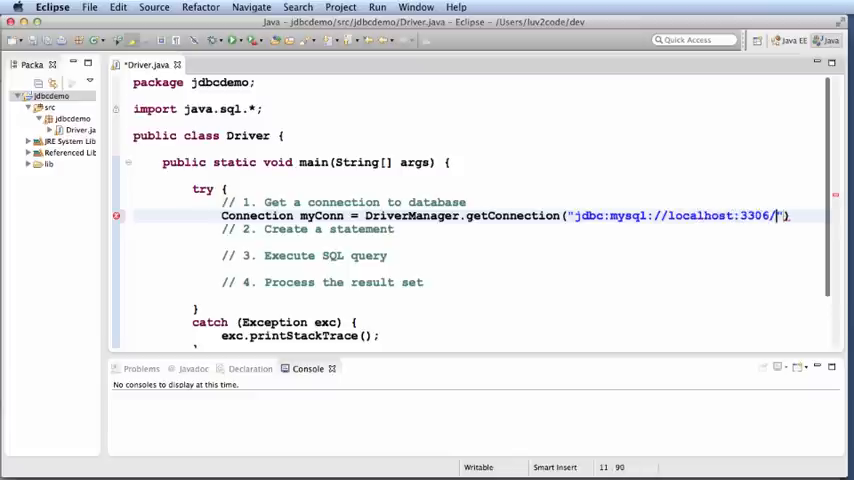
{"action": "type", "text": "demo"}
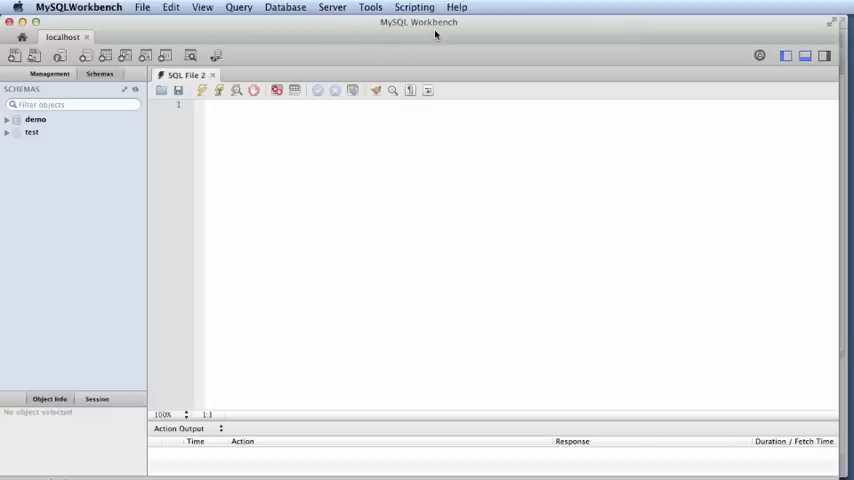
{"action": "mouse_move", "coordinate": [284, 170]}
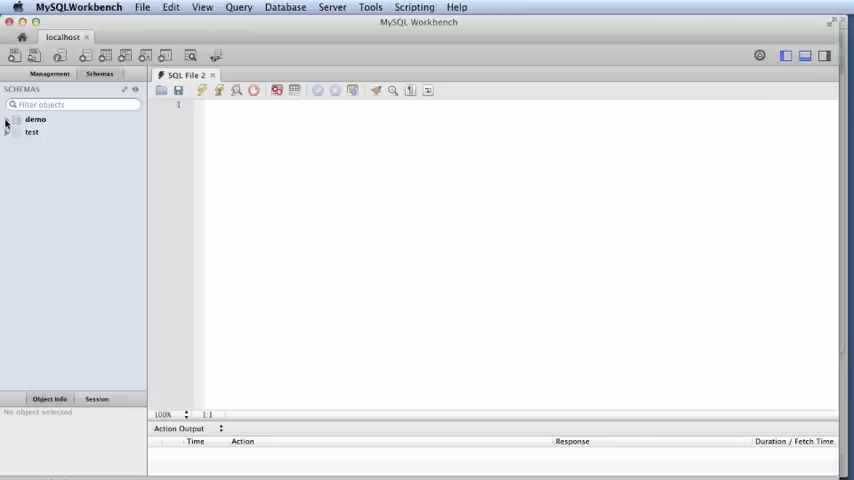
- Expand demo, Tables, employees and Columns in the Workbench Schemas navigator
{"action": "left_click", "coordinate": [7, 119]}
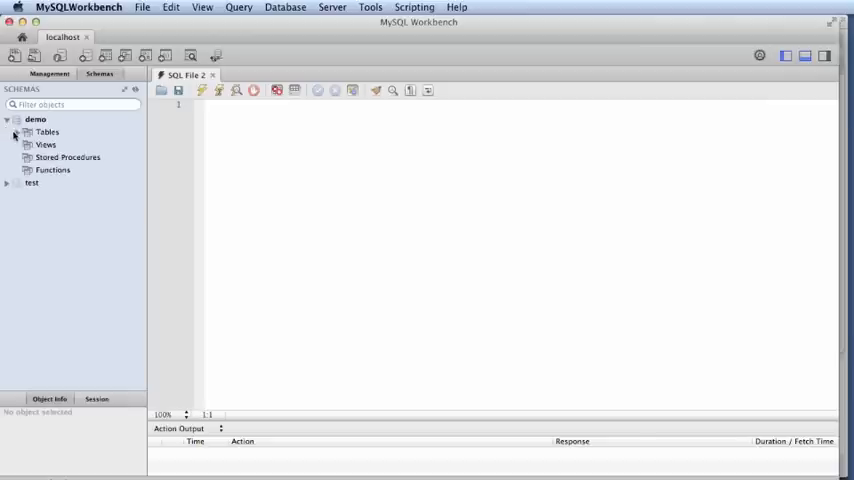
{"action": "left_click", "coordinate": [19, 132]}
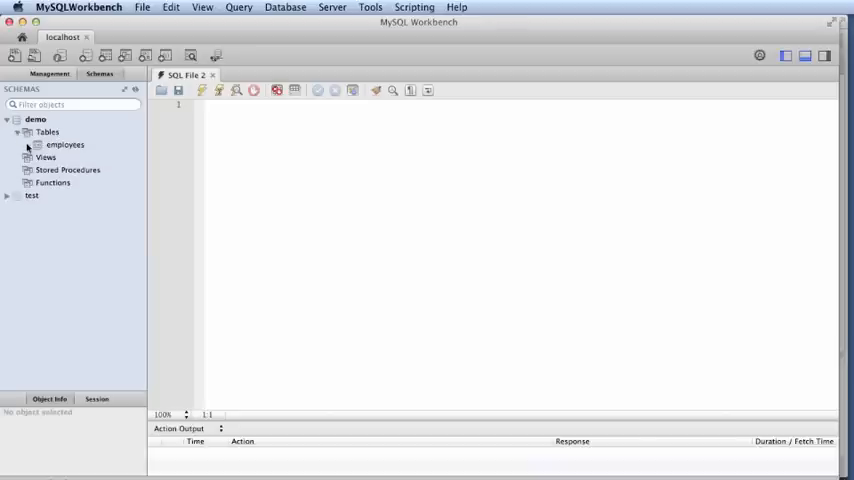
{"action": "left_click", "coordinate": [29, 145]}
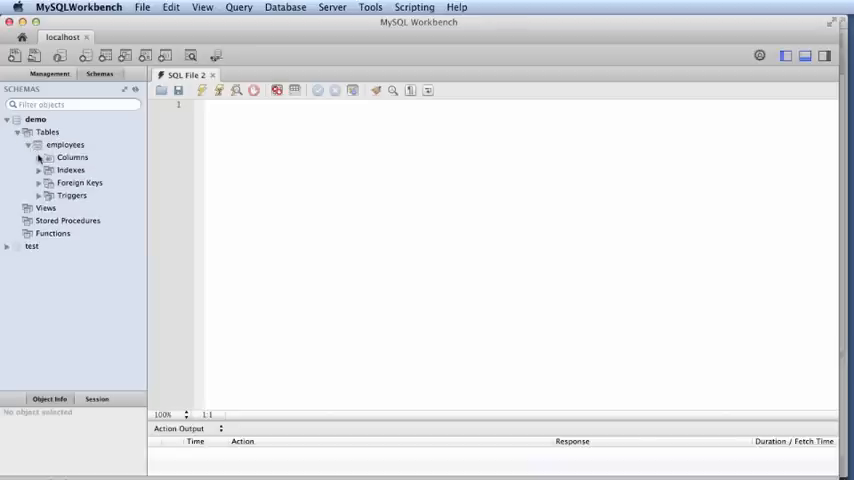
{"action": "left_click", "coordinate": [37, 157]}
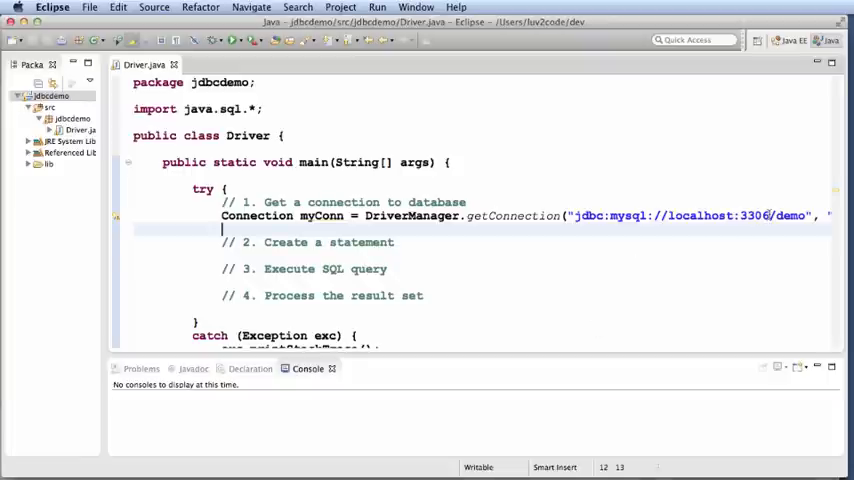
- Write Statement myStmt = myConn.createStatement(); under comment 2 in Driver.java
{"action": "double_click", "coordinate": [790, 215]}
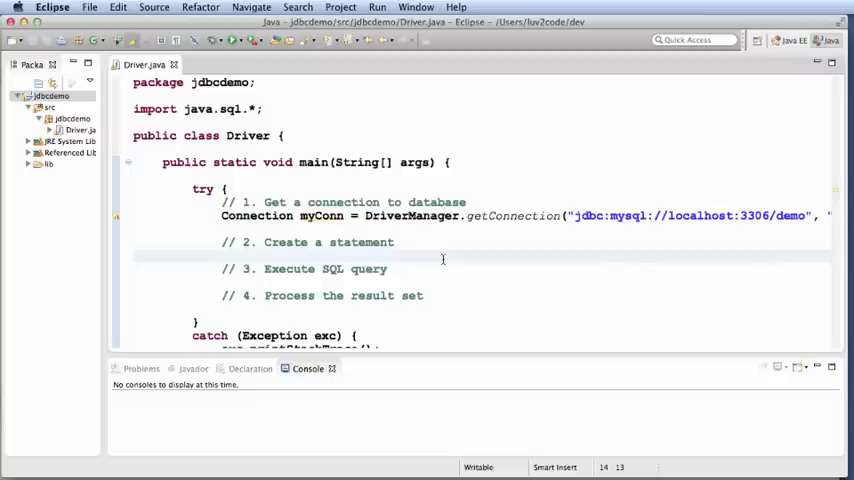
{"action": "type", "text": "Sta"}
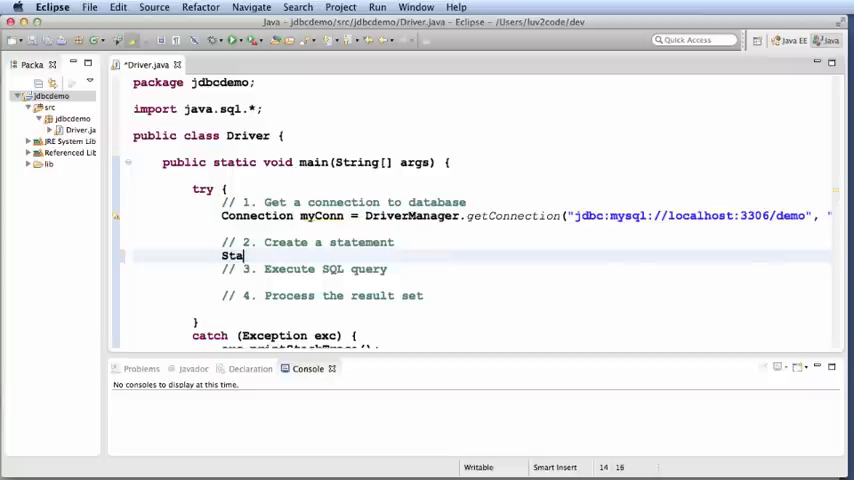
{"action": "type", "text": "tement my"}
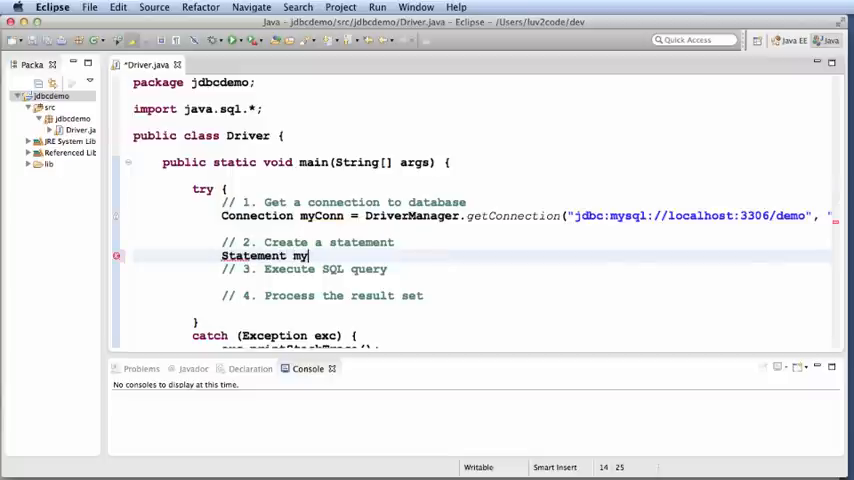
{"action": "type", "text": "Stmt ="}
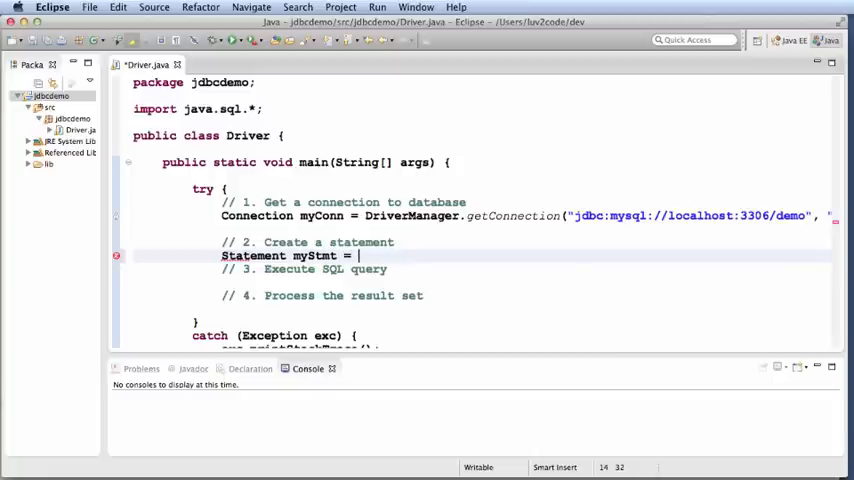
{"action": "type", "text": "myConn."}
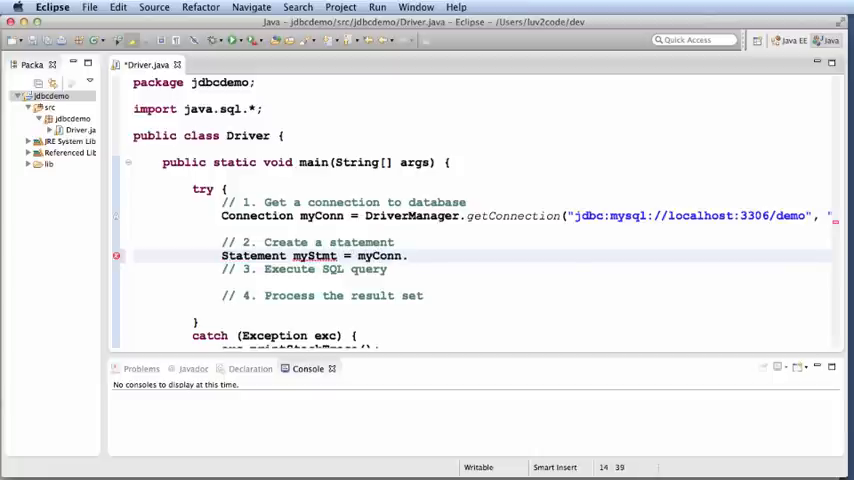
{"action": "type", "text": "createSt"}
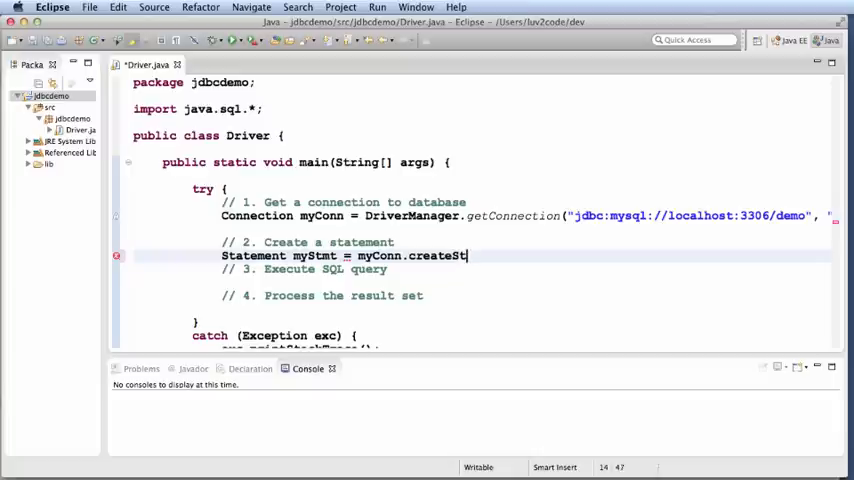
{"action": "type", "text": "atement();"}
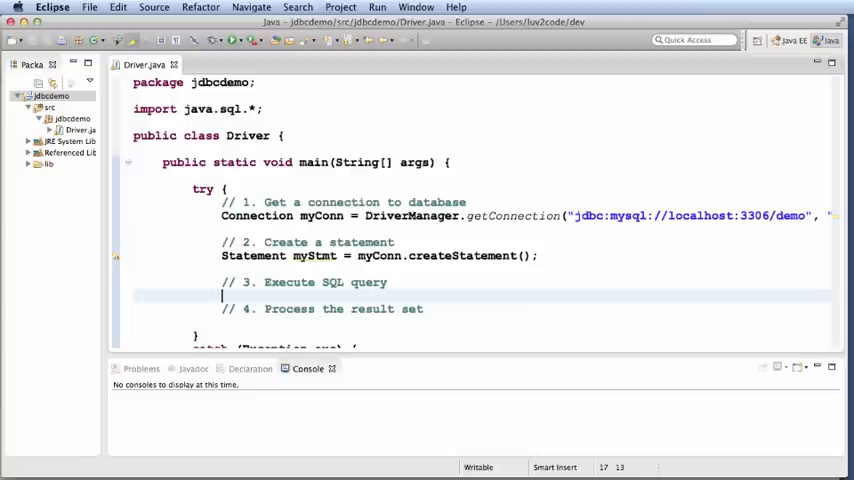
- Write ResultSet myRs = myStmt.executeQuery("select * from employees"); under comment 3
{"action": "type", "text": "ResultSet myRs = myStmt."}
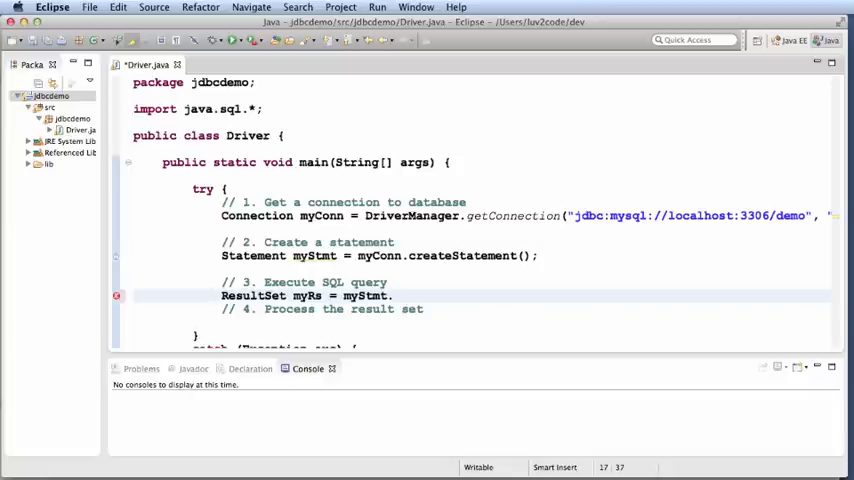
{"action": "type", "text": "exc"}
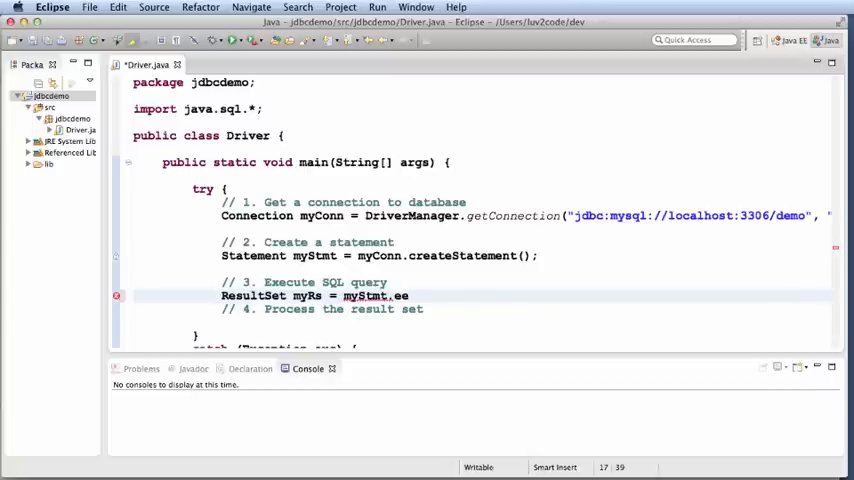
{"action": "type", "text": "xecuteQuery(\""}
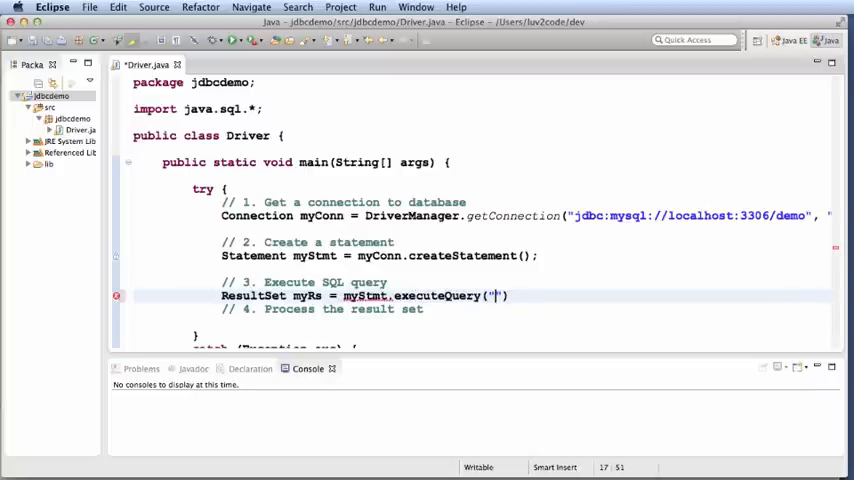
{"action": "type", "text": "select"}
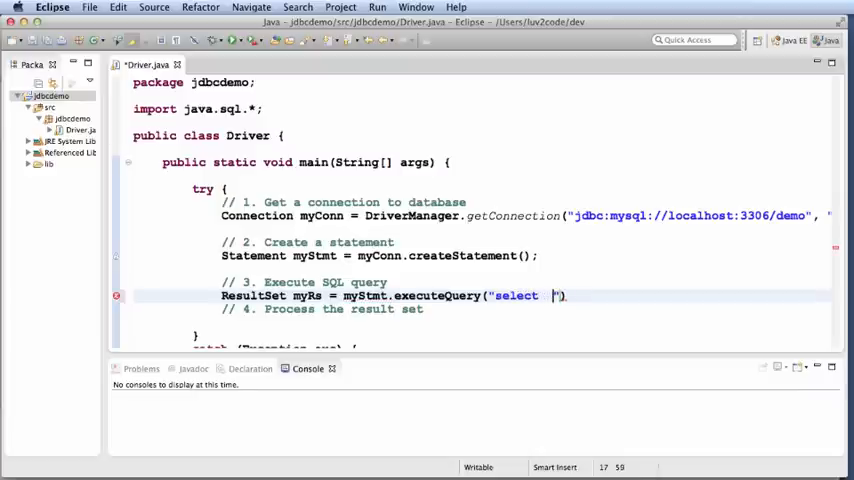
{"action": "type", "text": "* from employees"}
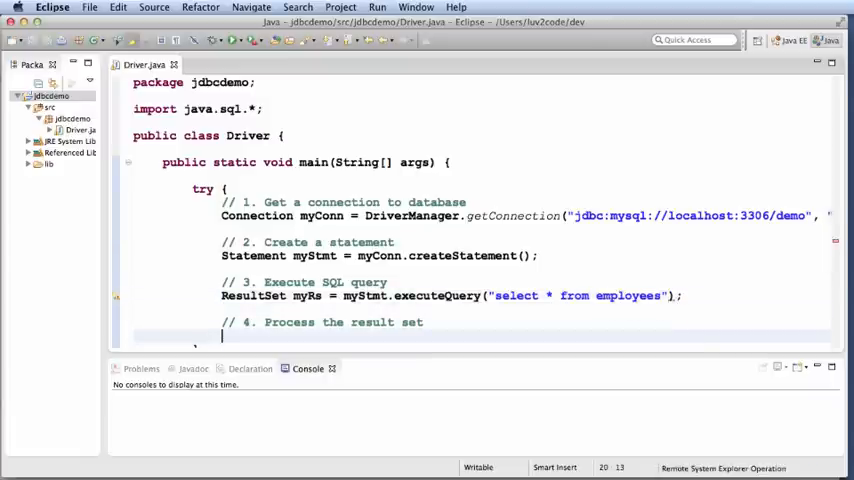
- Write a while (myRs.next()) loop printing myRs.getString("last_name") + ", " + myRs.getString(
{"action": "type", "text": "while ()"}
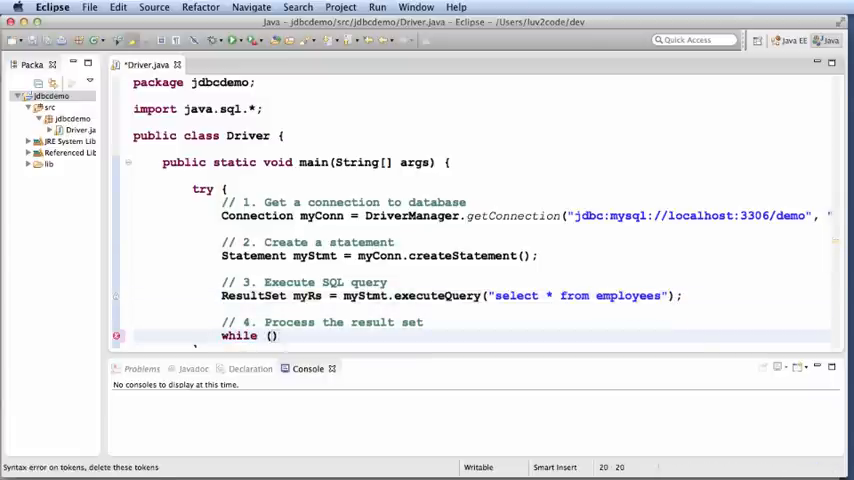
{"action": "type", "text": "myRs.next()"}
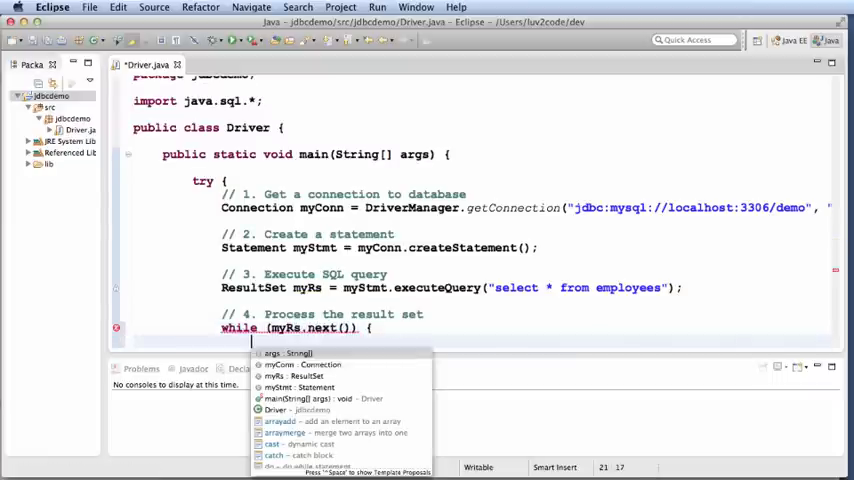
{"action": "key", "text": "Escape"}
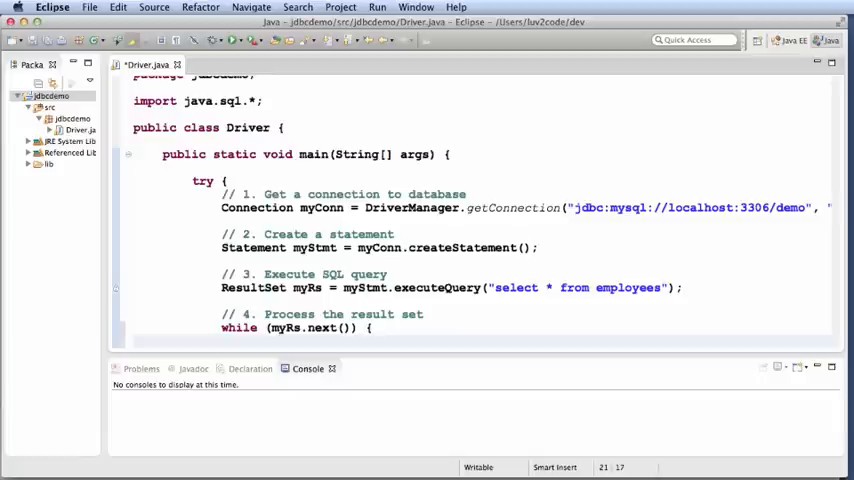
{"action": "type", "text": "System.out.pri"}
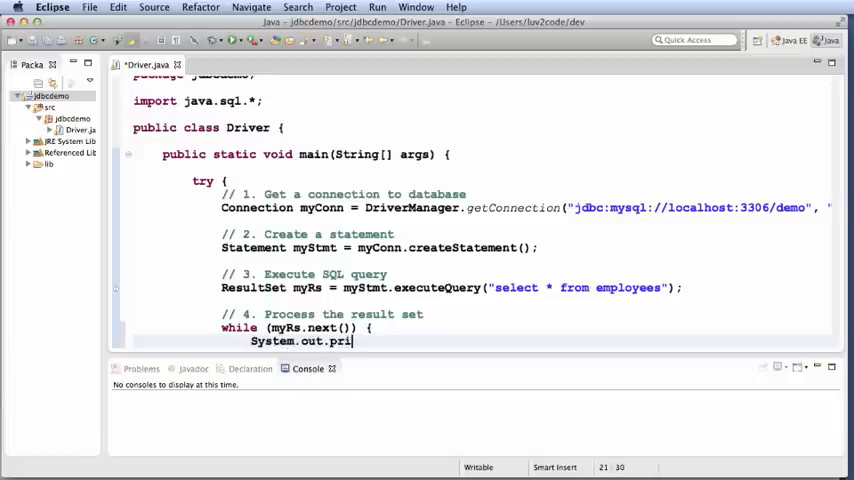
{"action": "type", "text": "tln(\"\")"}
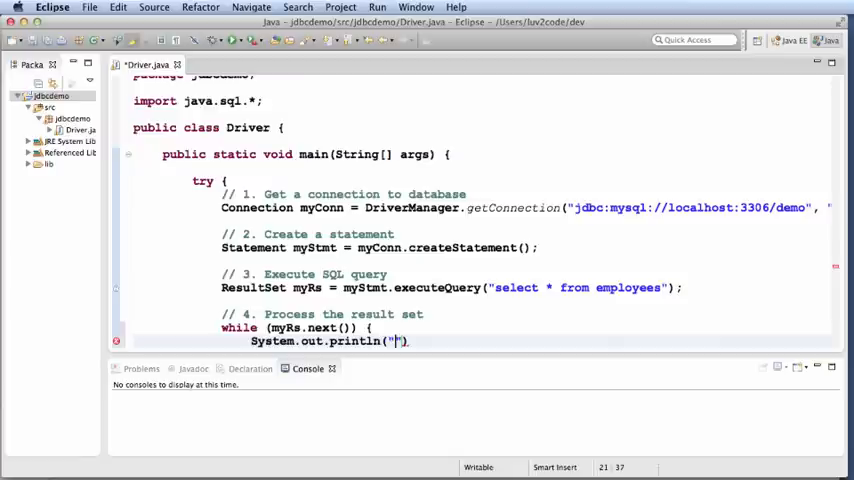
{"action": "type", "text": "myR"}
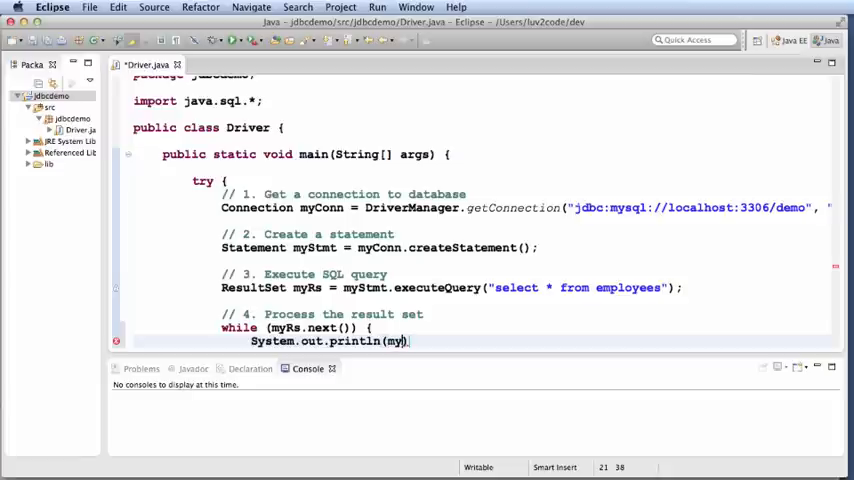
{"action": "type", "text": "Rs.getString("}
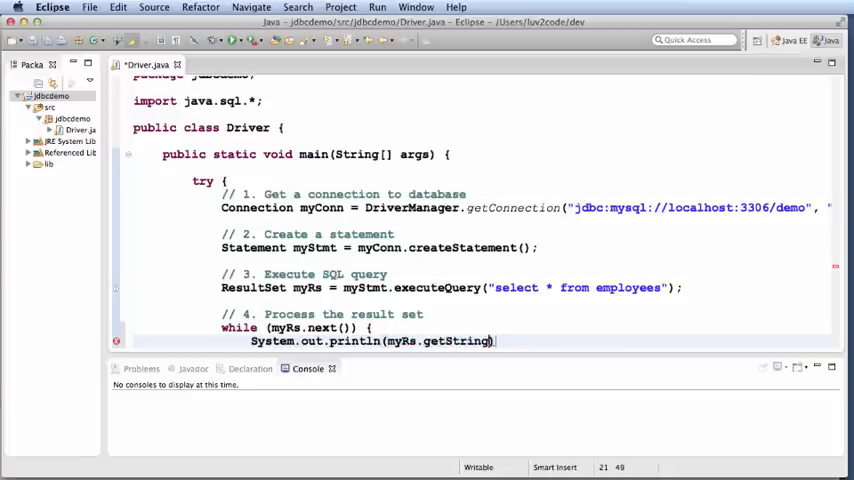
{"action": "type", "text": "\"last\""}
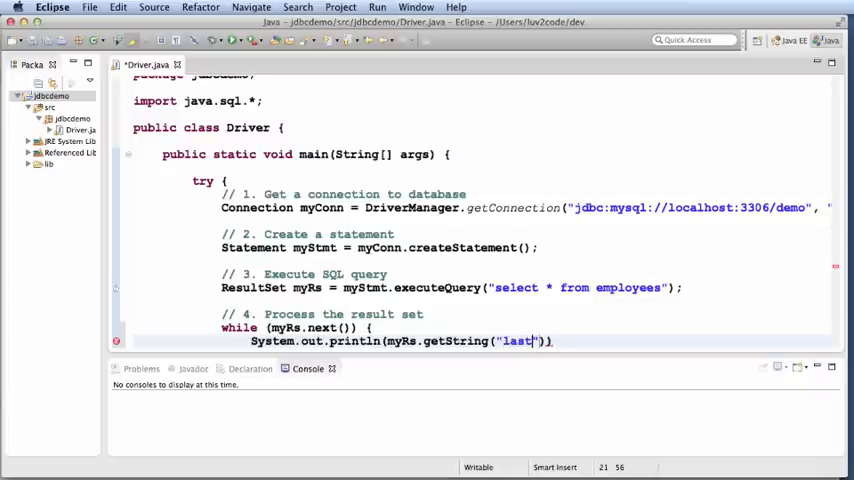
{"action": "type", "text": "_name"}
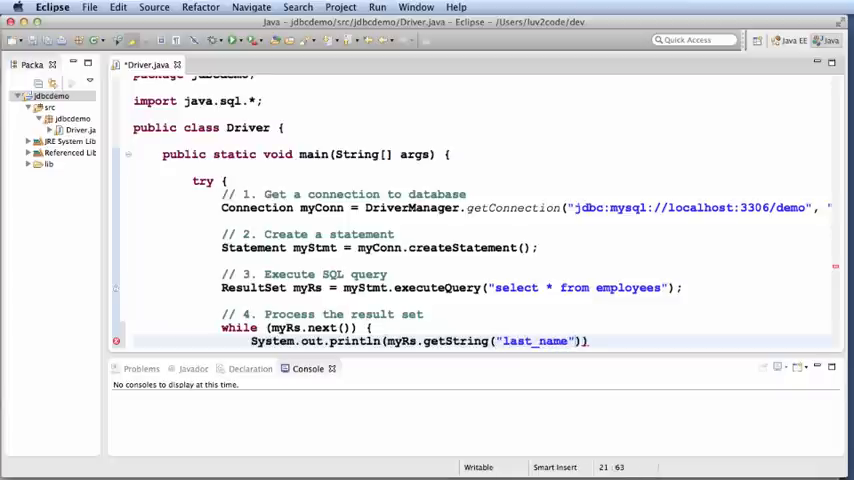
{"action": "type", "text": "+ \", \" +"}
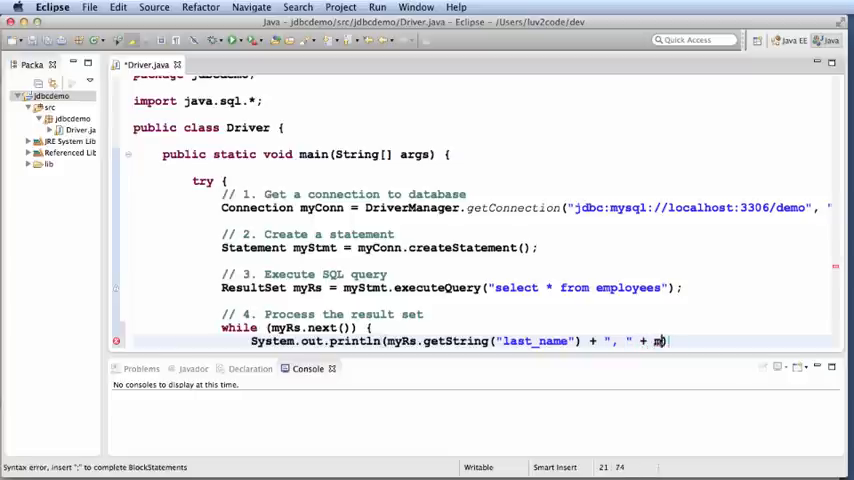
{"action": "type", "text": "myRs.getString("}
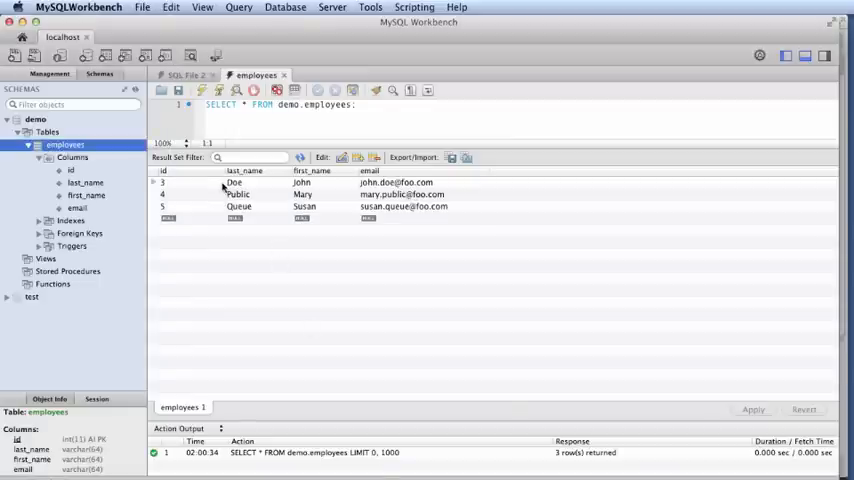
{"action": "mouse_move", "coordinate": [313, 186]}
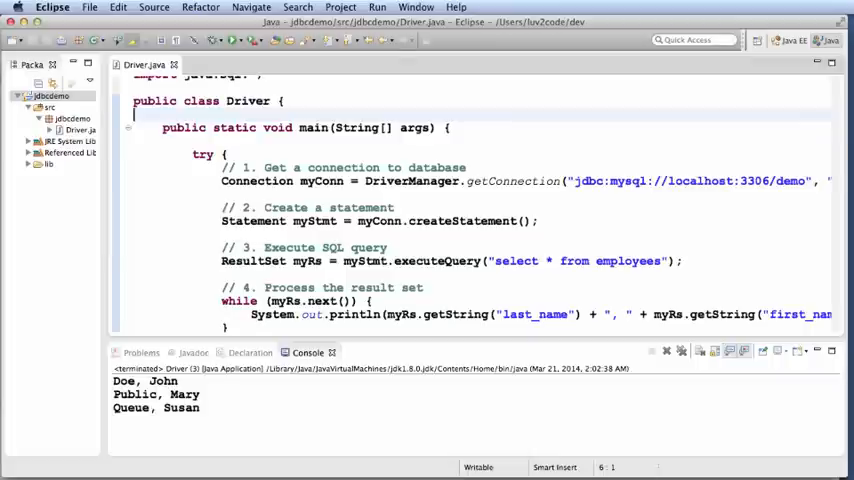
{"action": "mouse_move", "coordinate": [373, 398]}
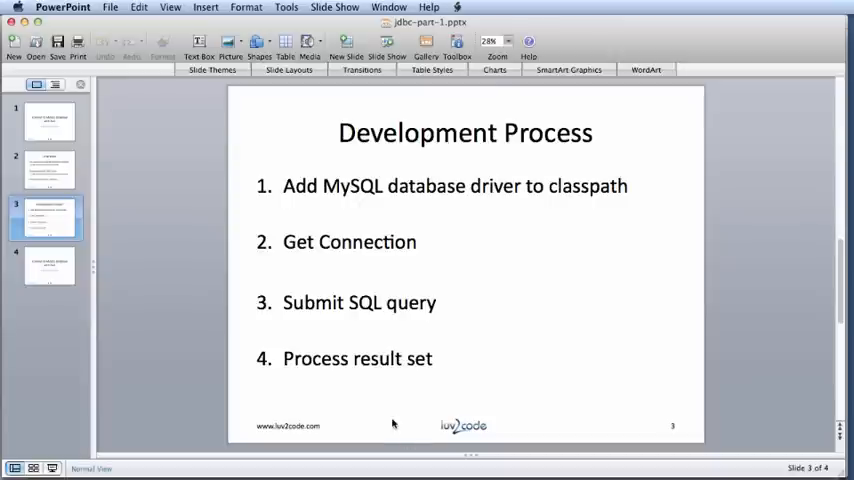
- Select slide 4, Connect to MySQL Database with Java, in the thumbnail pane
{"action": "left_click", "coordinate": [47, 265]}
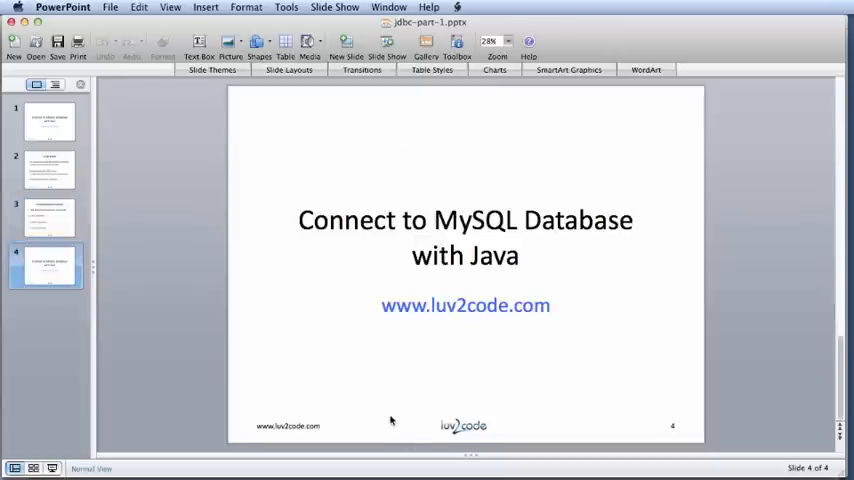